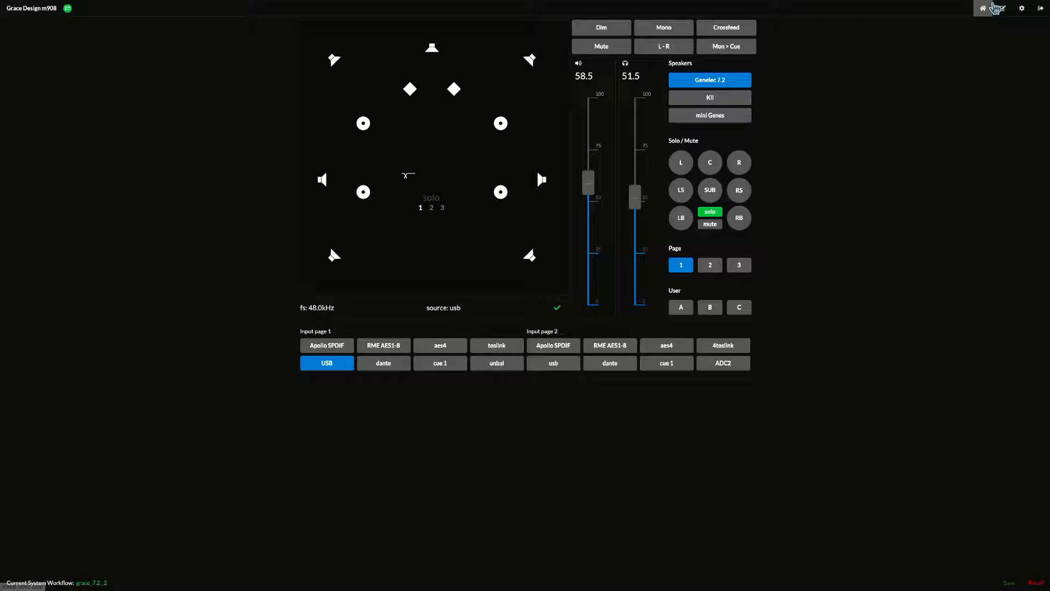
Enter the Setup area from the toolbar, landing on the Input page with USB channel assignments
click(1002, 8)
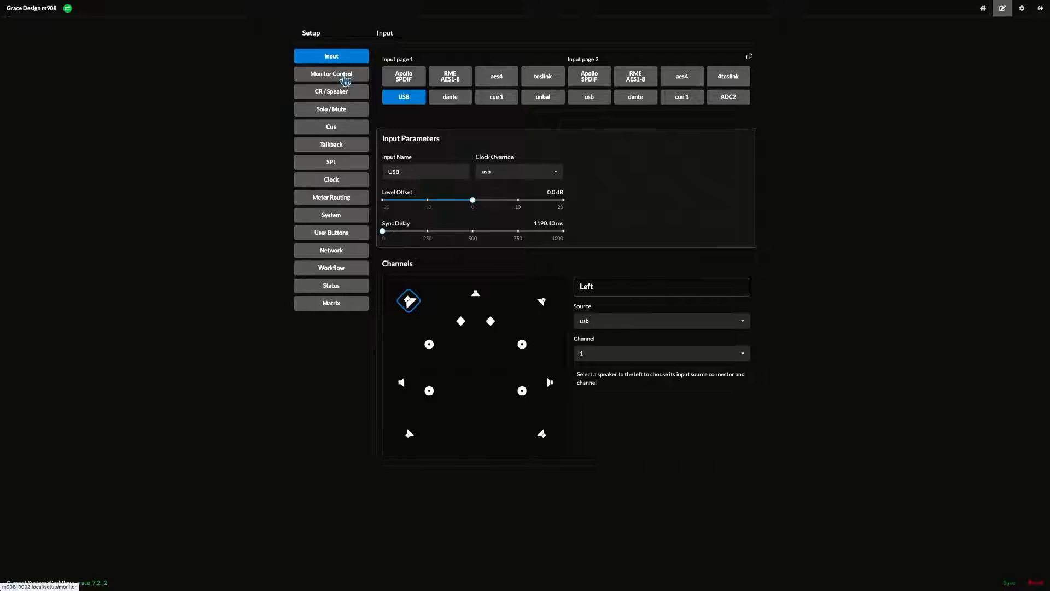
Switch the Setup sidebar to Monitor Control showing Dim, Mono, Left-Right and Mute sections
click(330, 74)
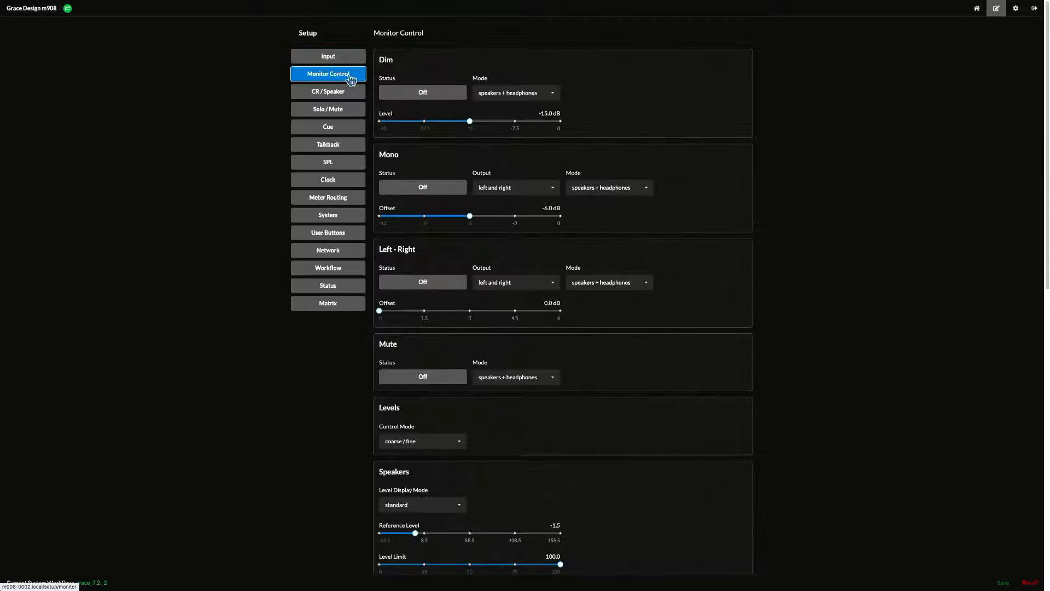
mouse_move(328, 55)
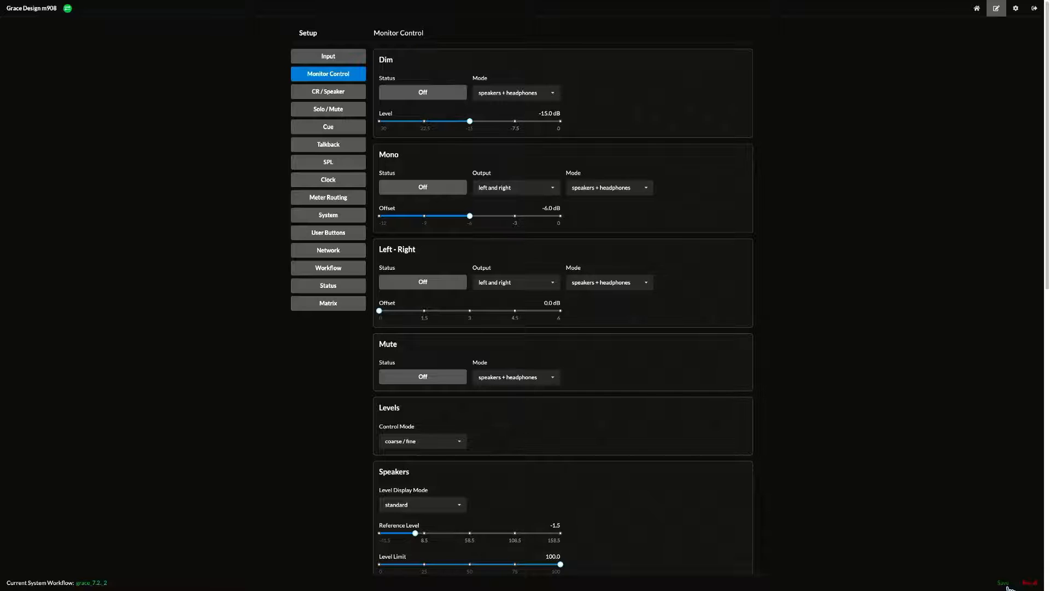
mouse_move(789, 460)
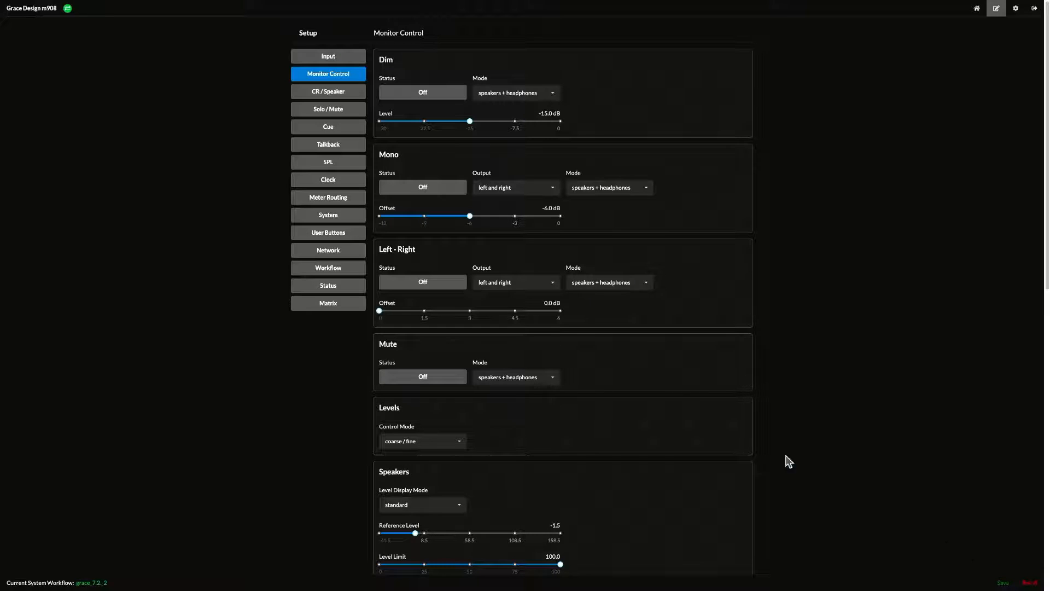
Copy workflow grace_7.2_2 into a new workflow named grace_7.2_4 and create it
click(327, 267)
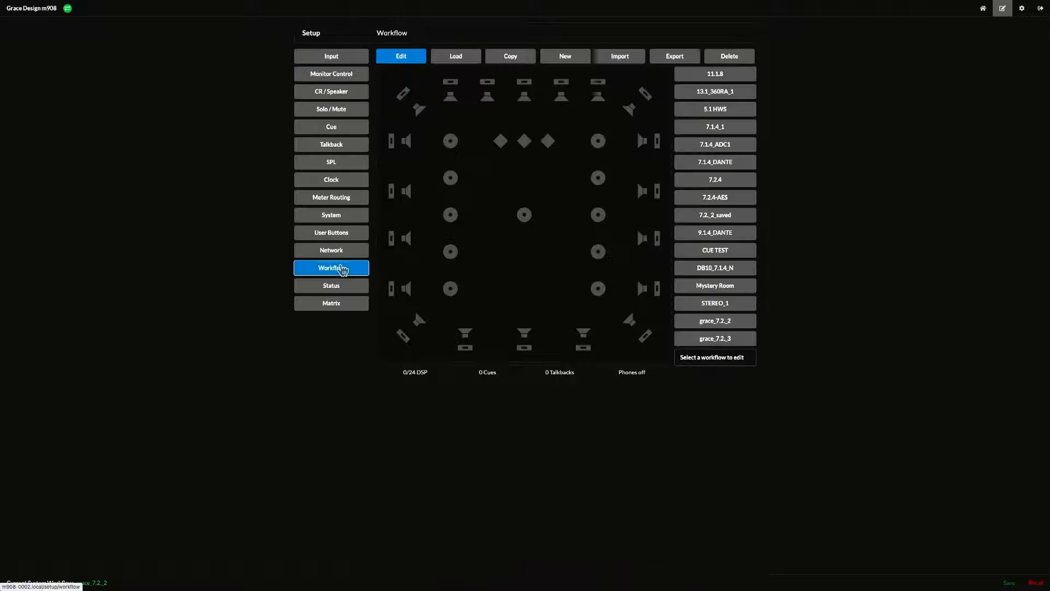
mouse_move(428, 215)
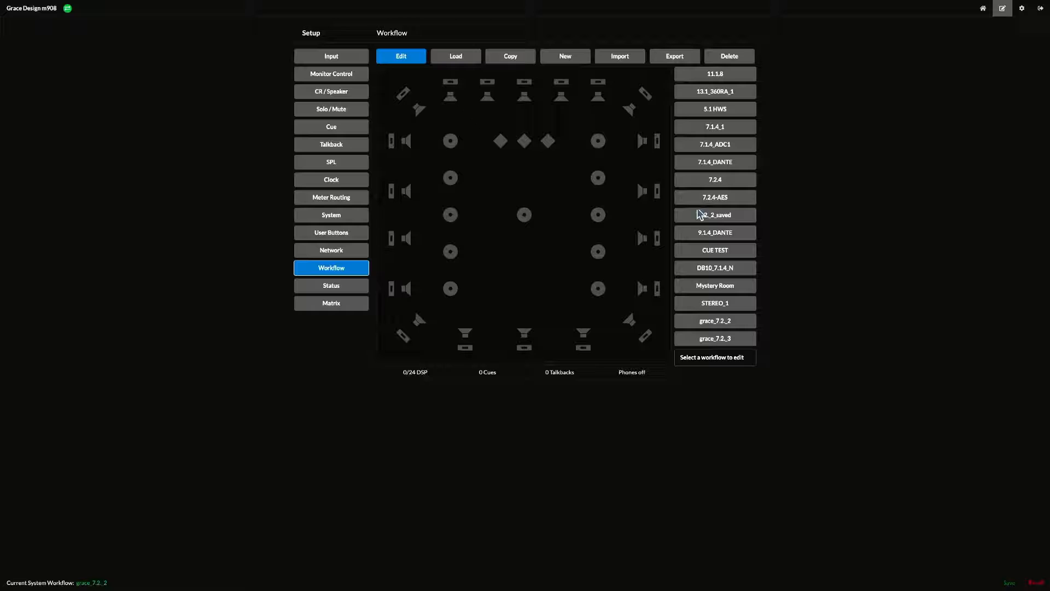
click(714, 320)
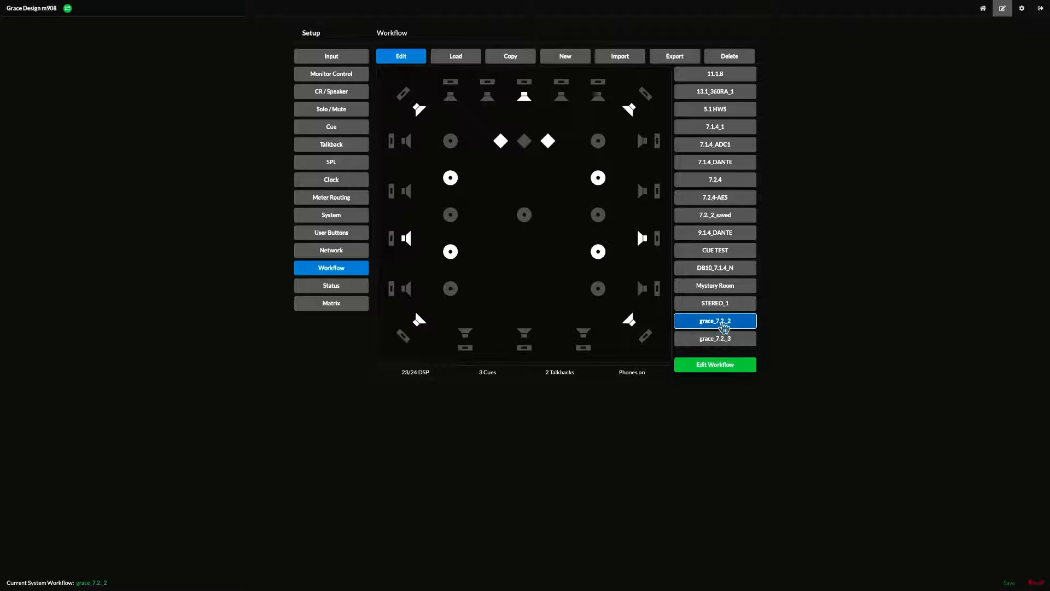
click(509, 56)
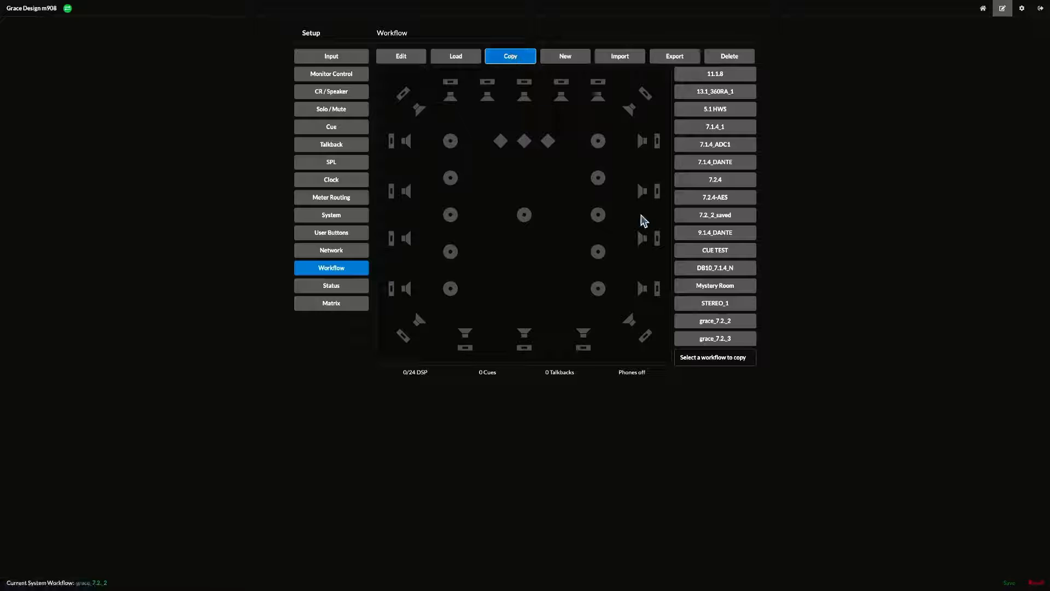
click(715, 321)
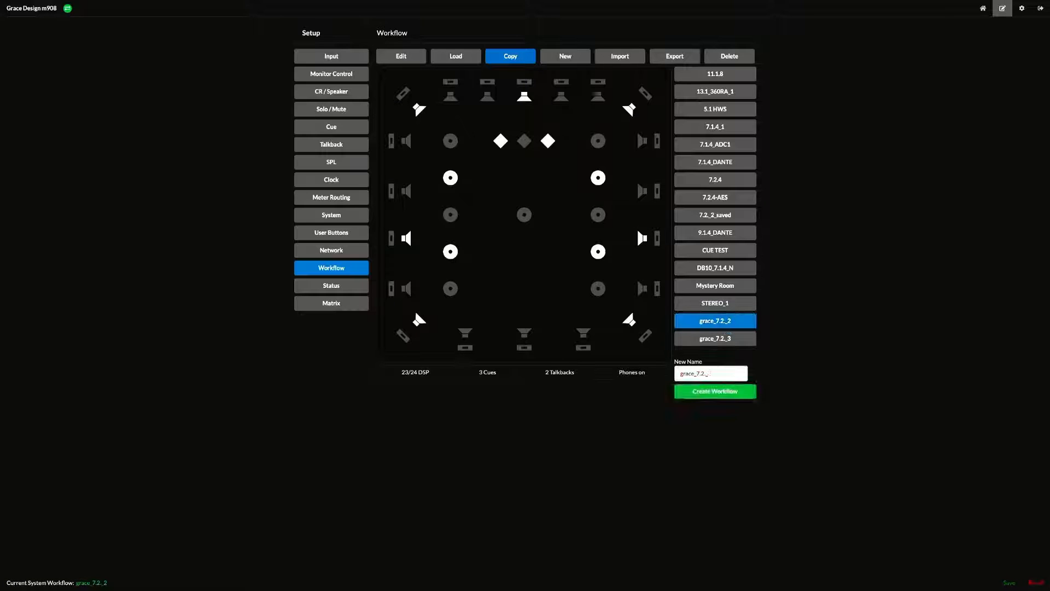
text(4)
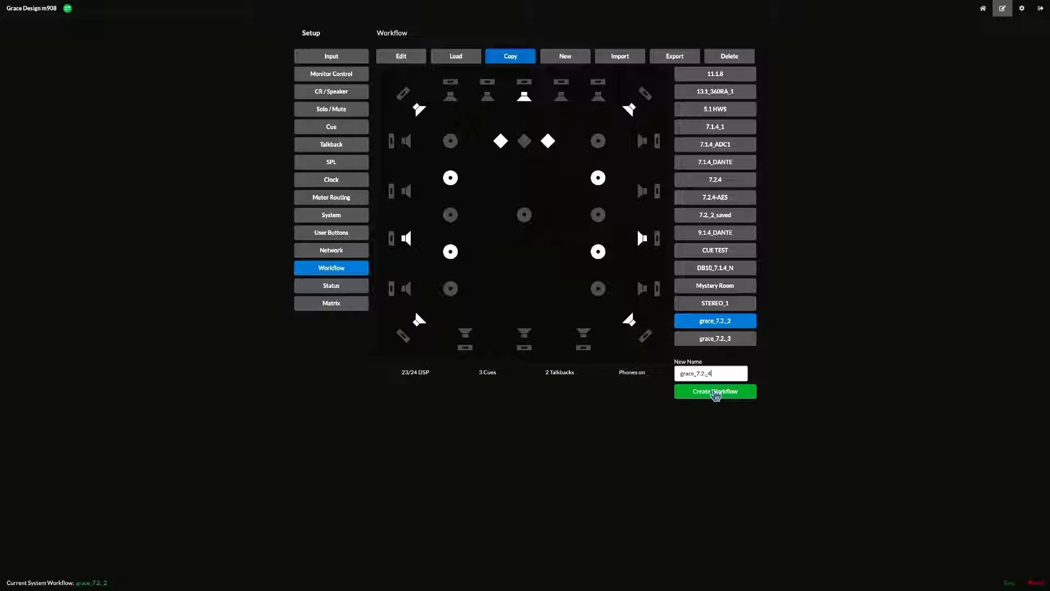
click(714, 392)
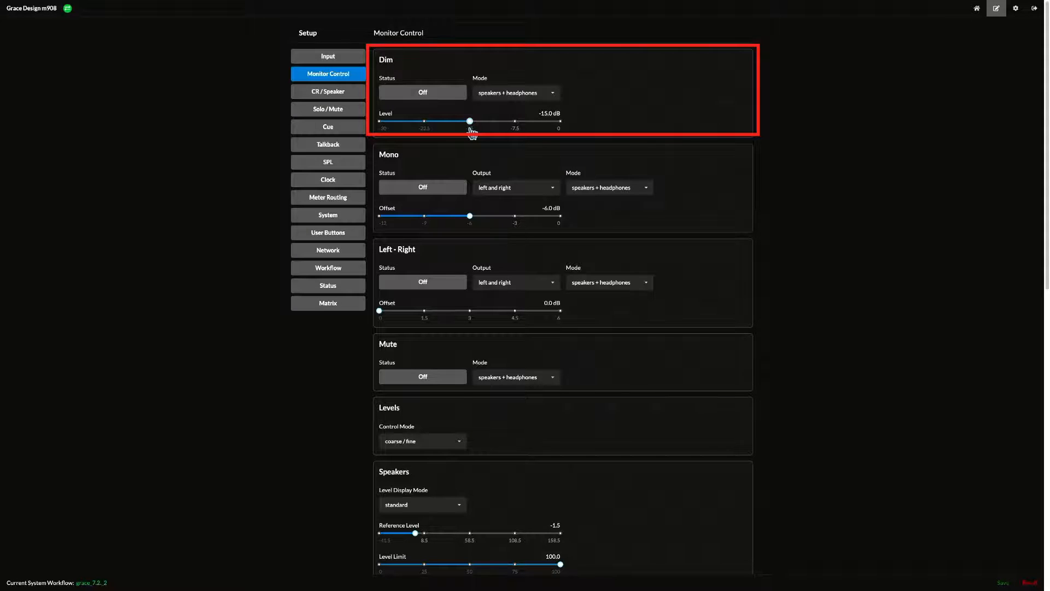
click(515, 91)
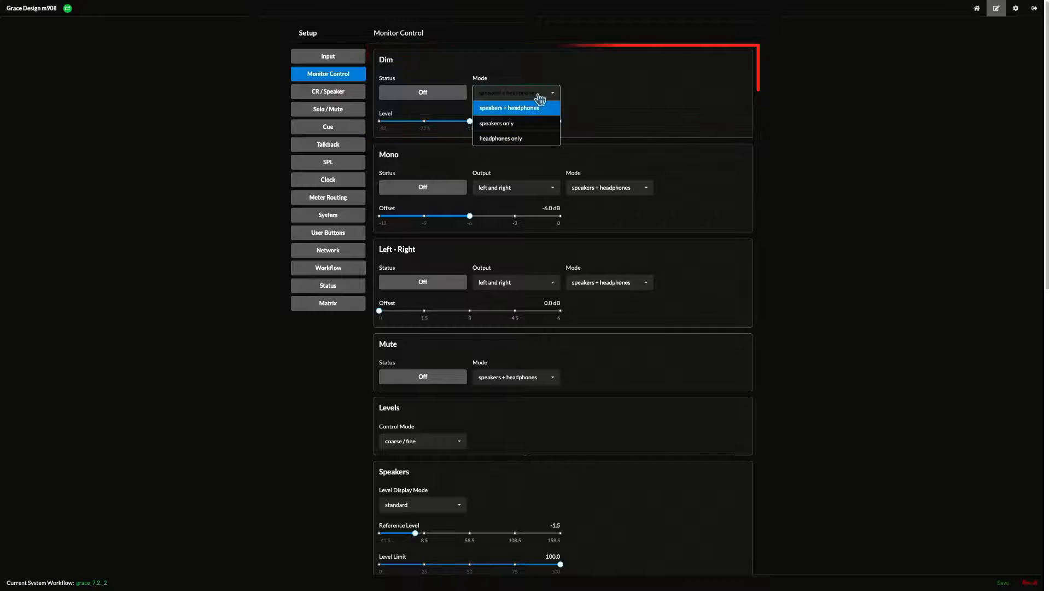
mouse_move(579, 137)
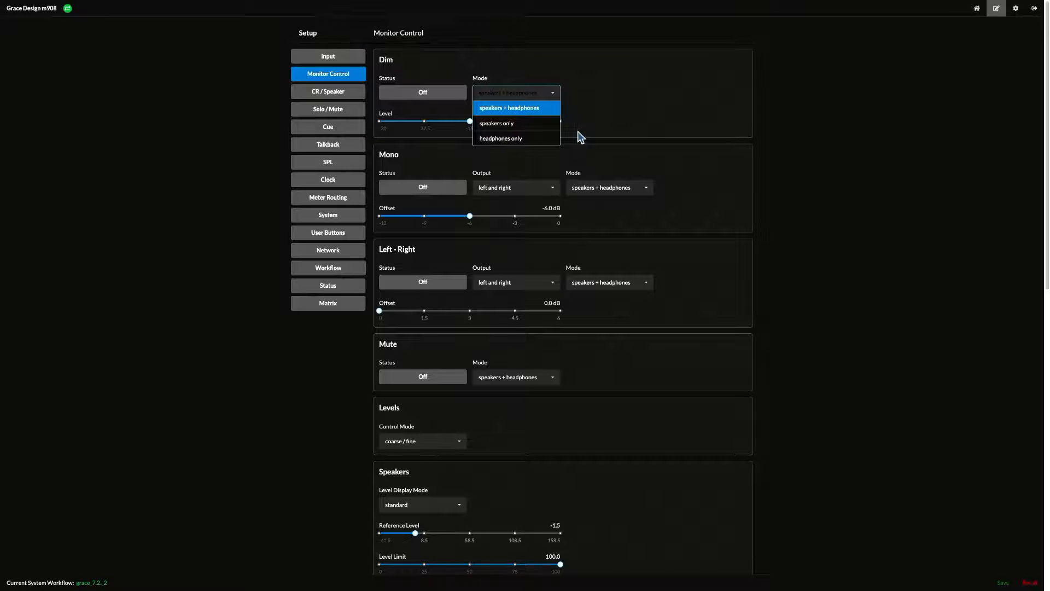
mouse_move(584, 133)
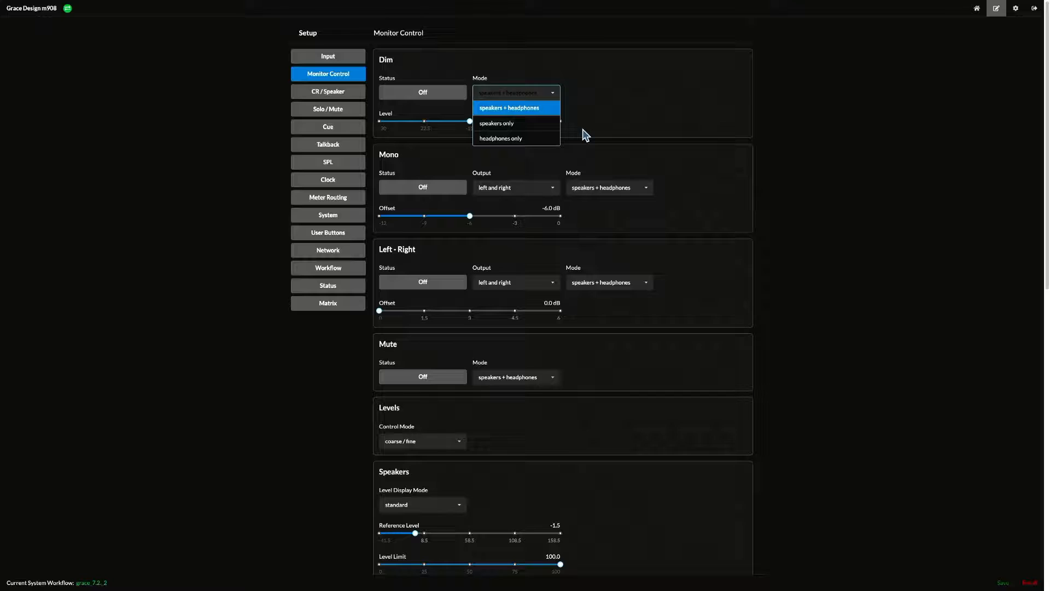
click(509, 109)
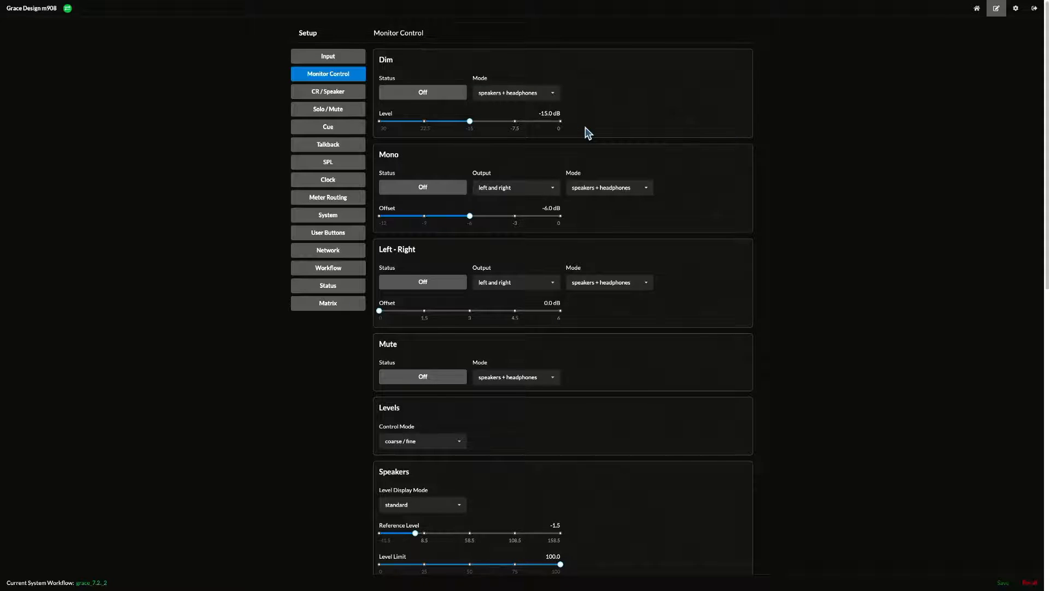
click(422, 92)
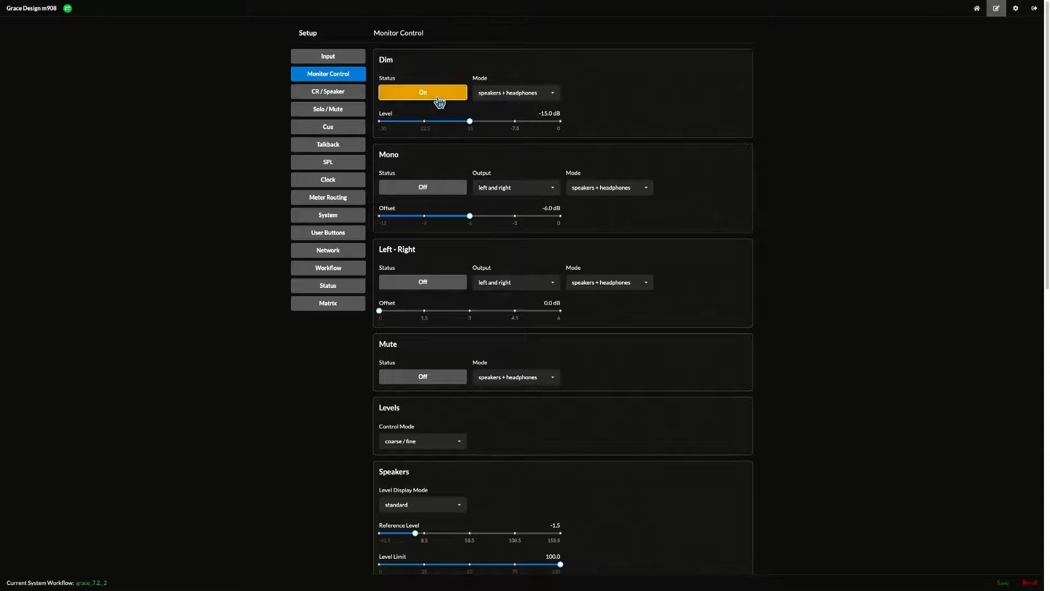
click(422, 92)
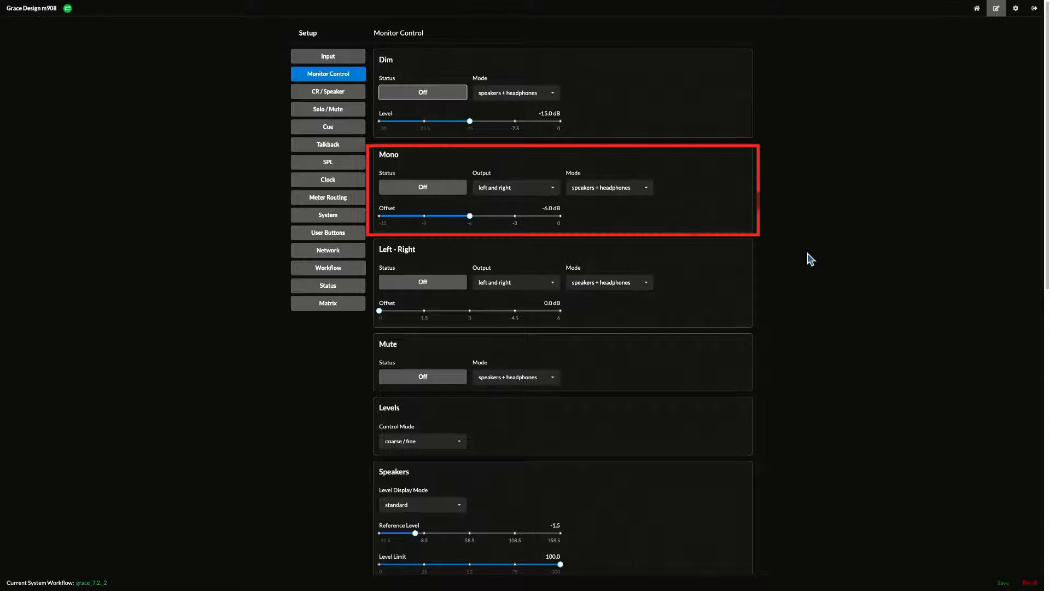
click(551, 187)
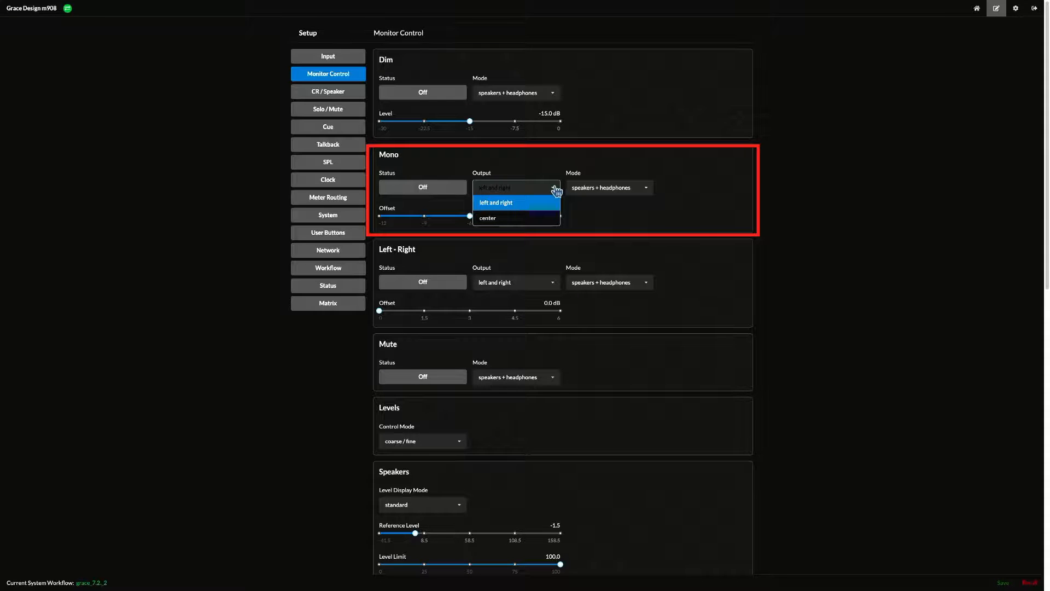
click(494, 203)
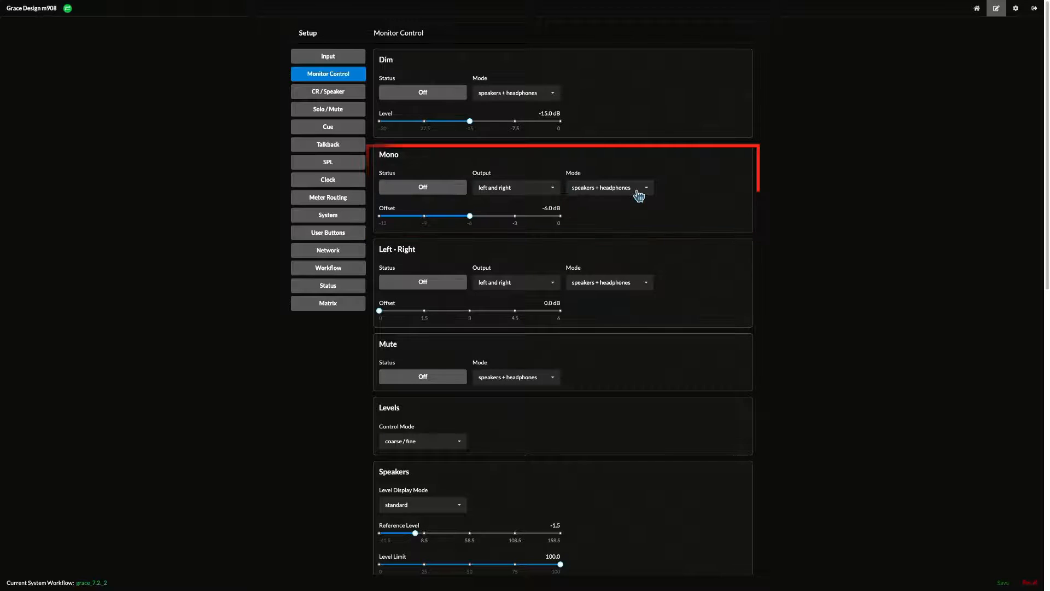
click(608, 187)
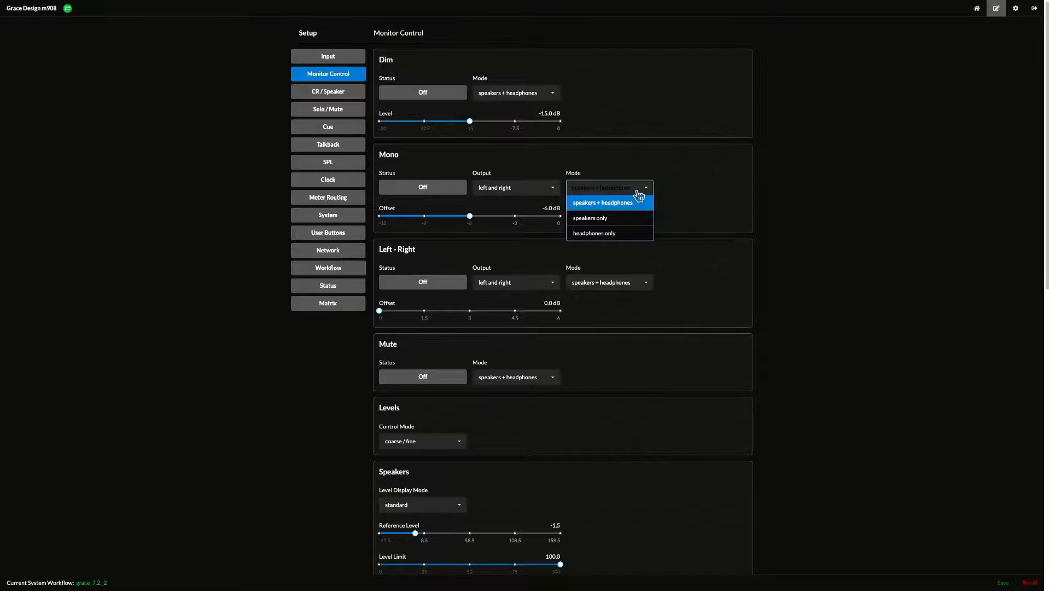
click(602, 201)
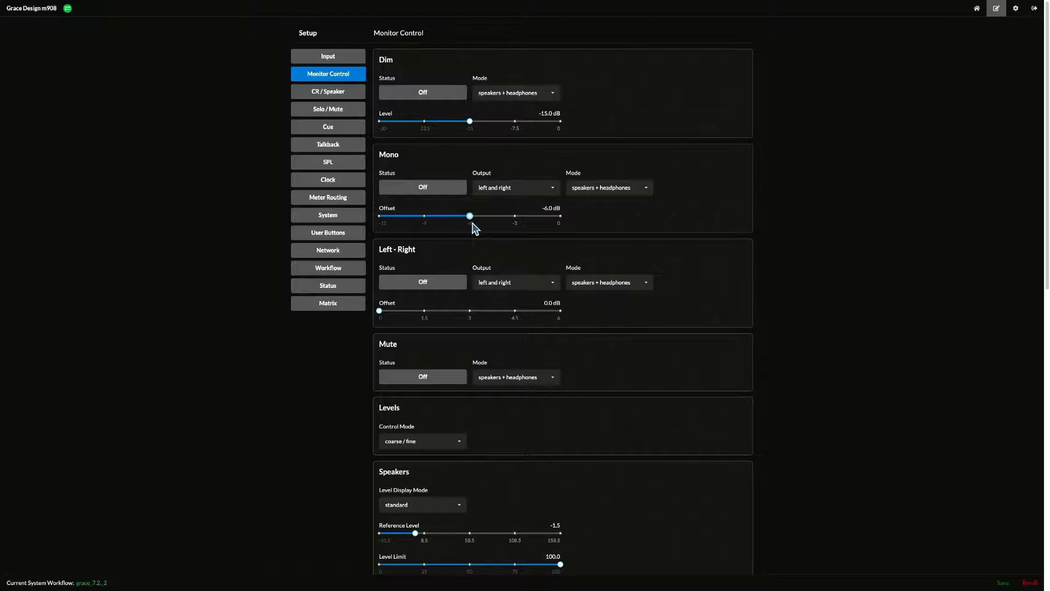
click(422, 187)
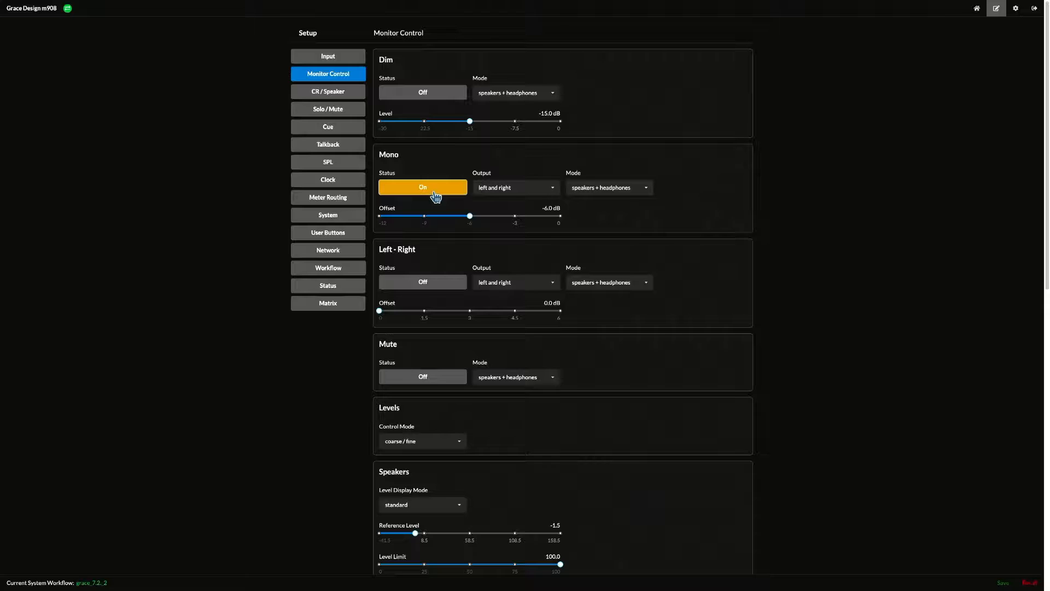
click(422, 186)
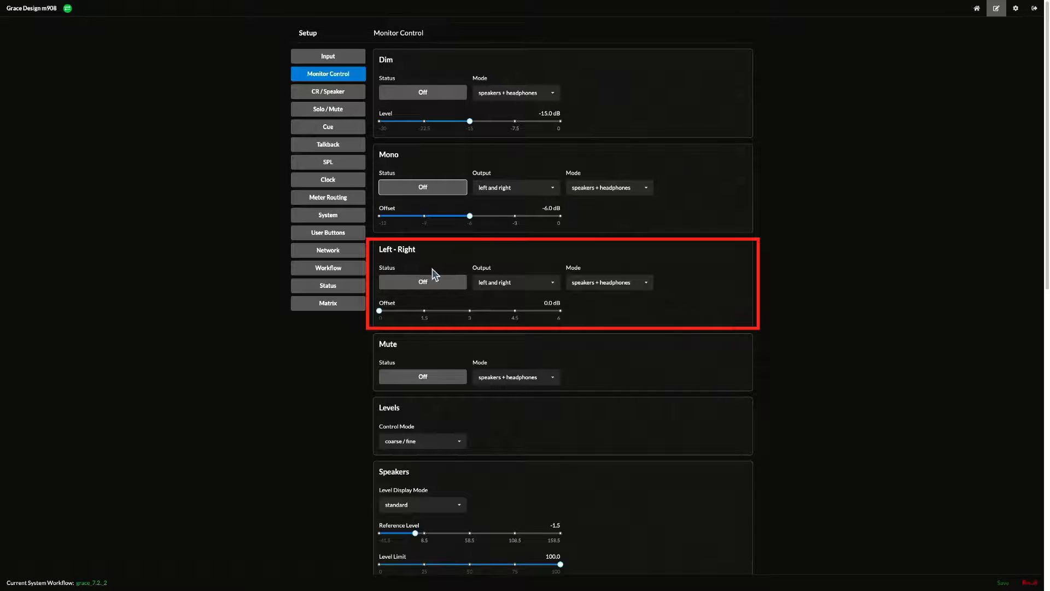
click(515, 282)
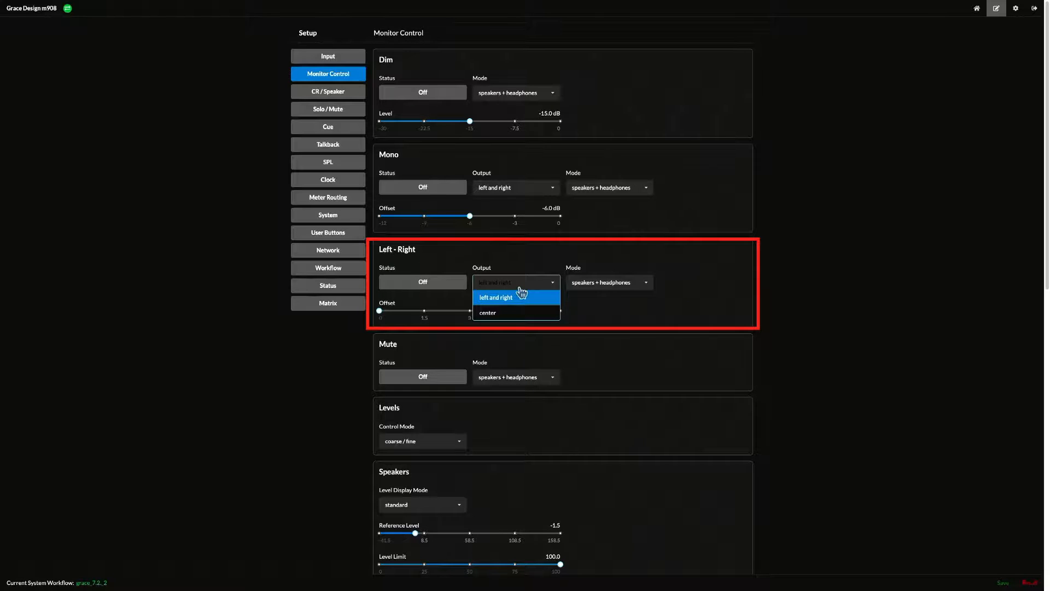
click(608, 283)
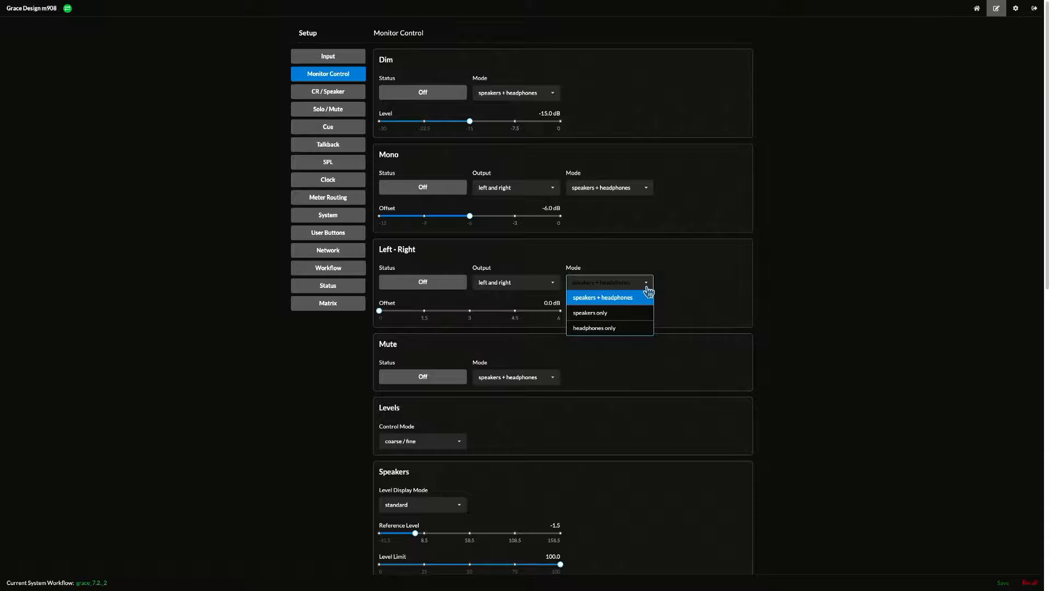
click(602, 296)
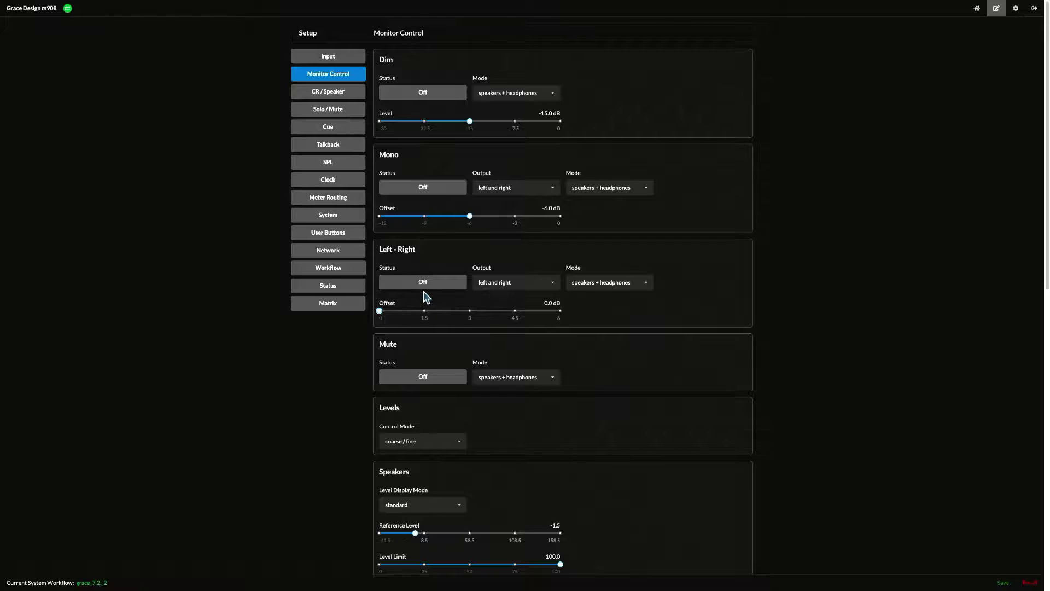
click(423, 281)
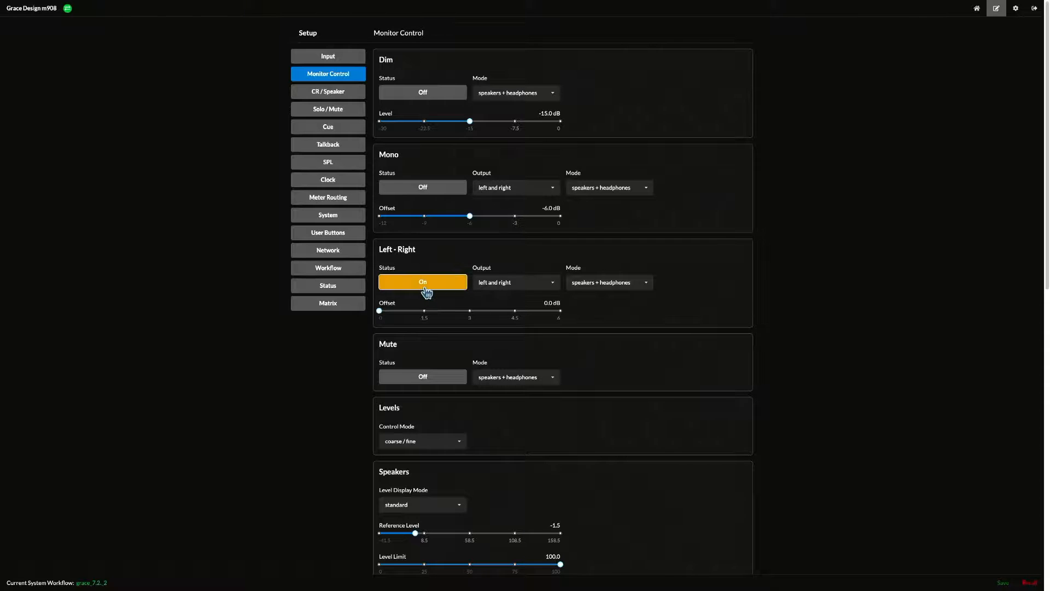
click(423, 281)
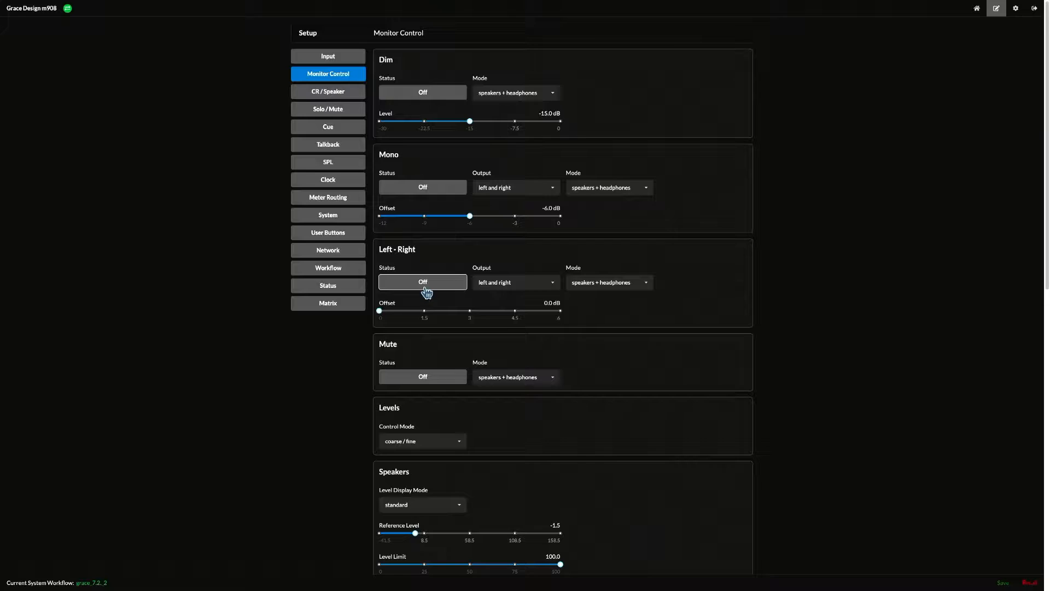
scroll(down, 3)
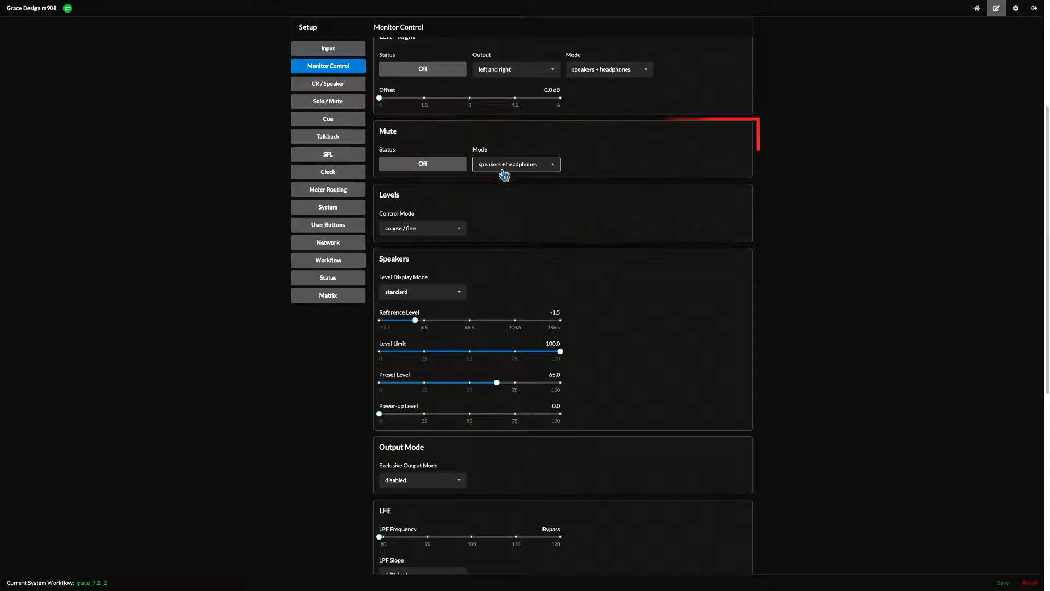
Review the available Mute modes and set Mute status to Off, leaving the mode unchanged
click(515, 164)
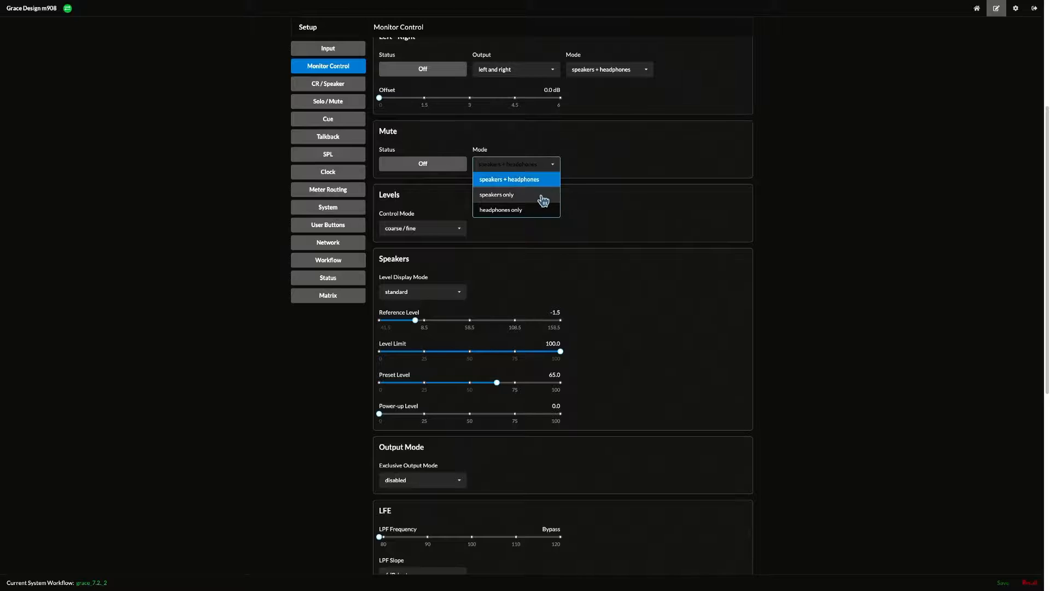
mouse_move(539, 169)
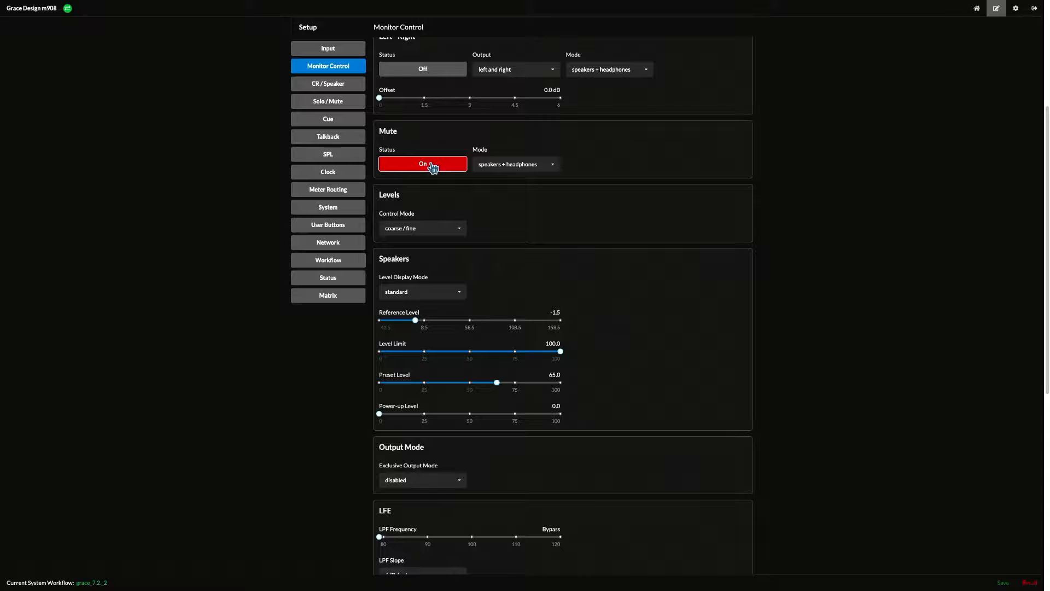
click(423, 163)
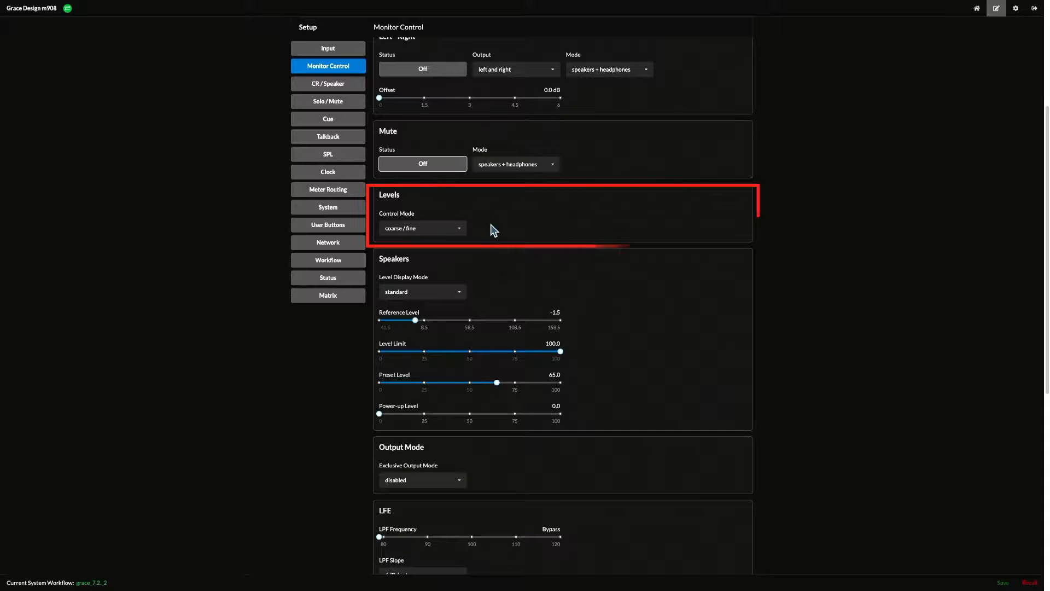
click(423, 227)
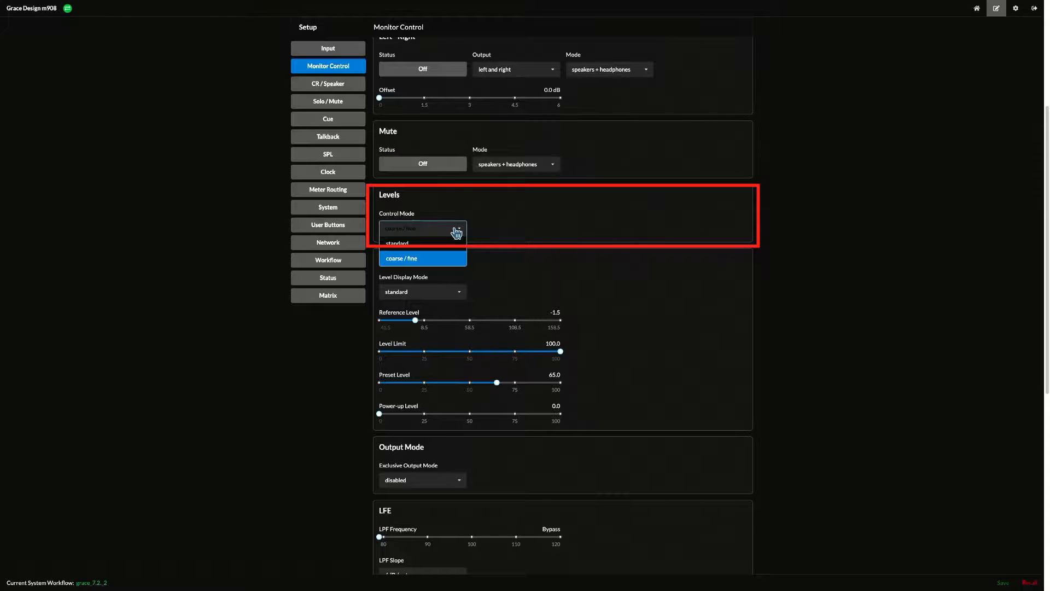
click(396, 243)
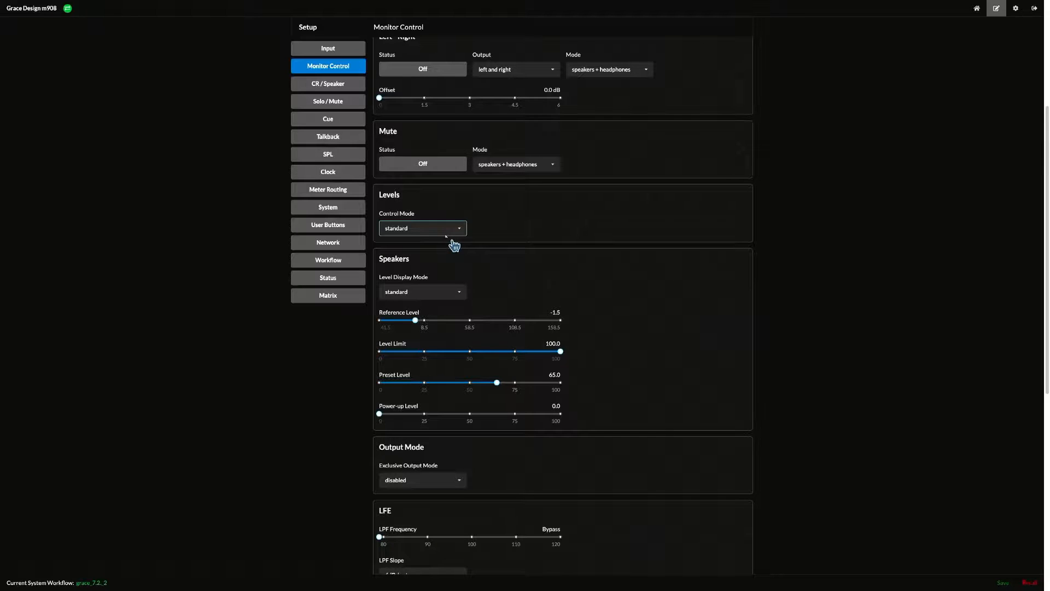
click(422, 228)
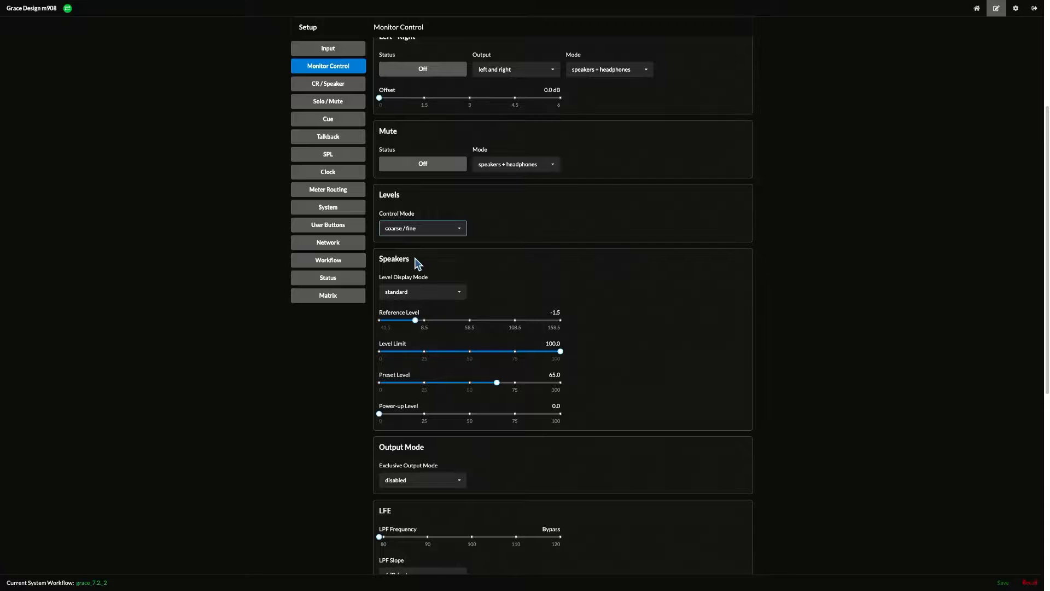
mouse_move(555, 282)
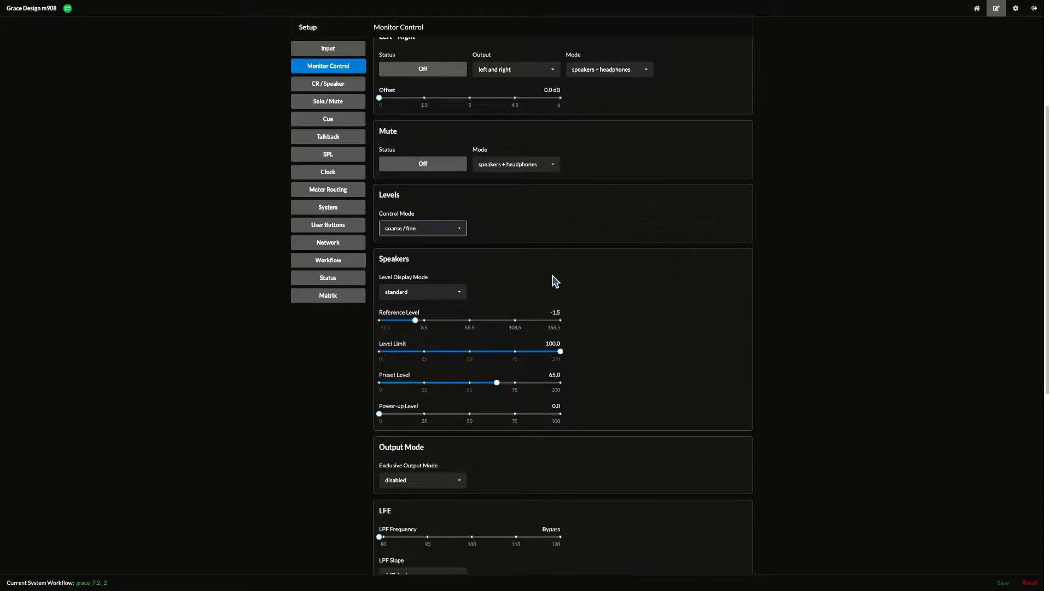
mouse_move(836, 278)
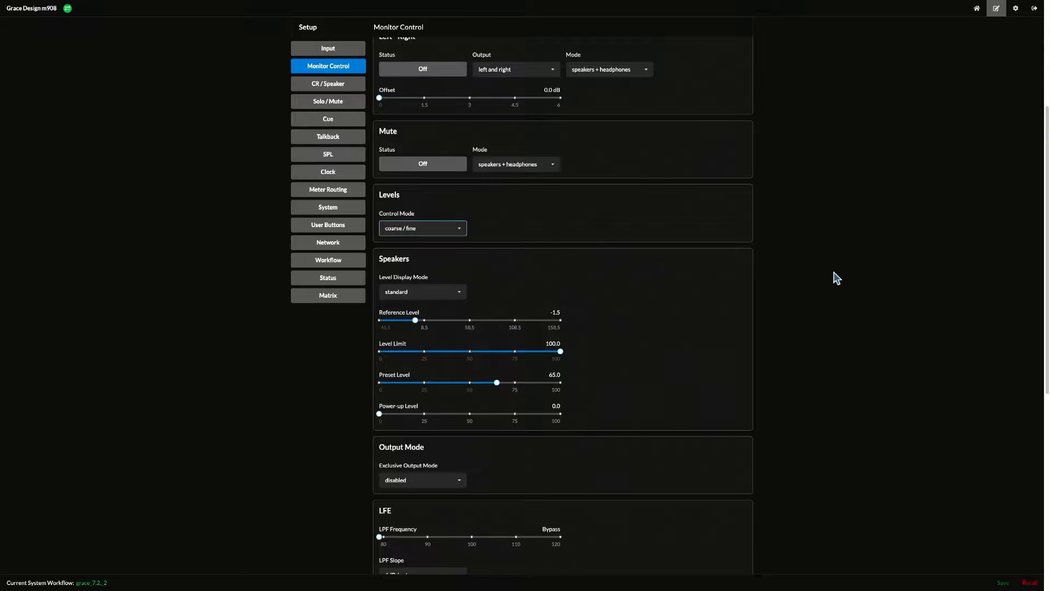
Leave Speakers level display mode on reference and check it from the main monitoring view
scroll(up, 3)
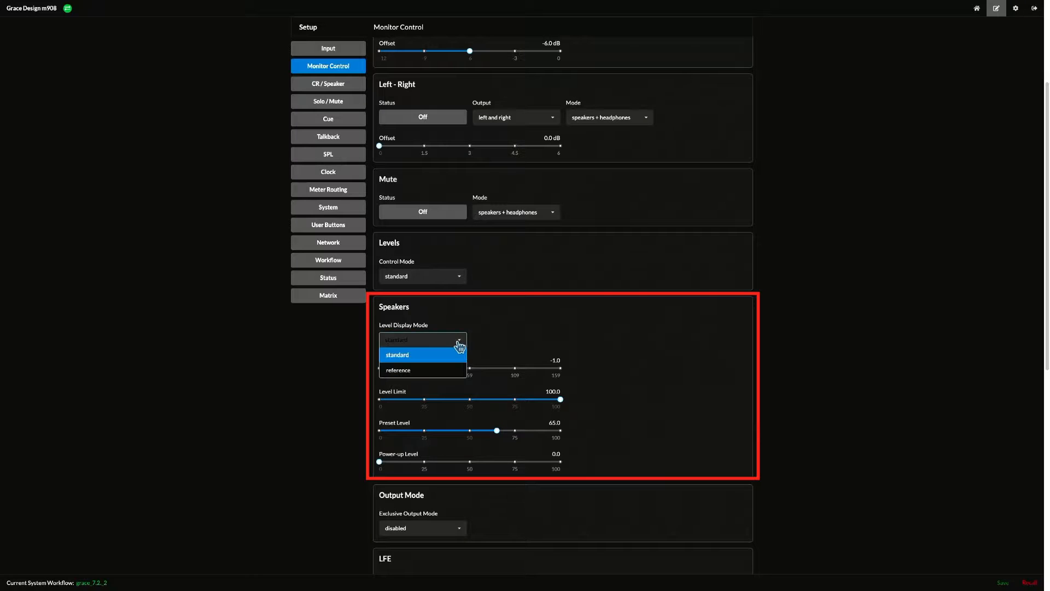
mouse_move(490, 351)
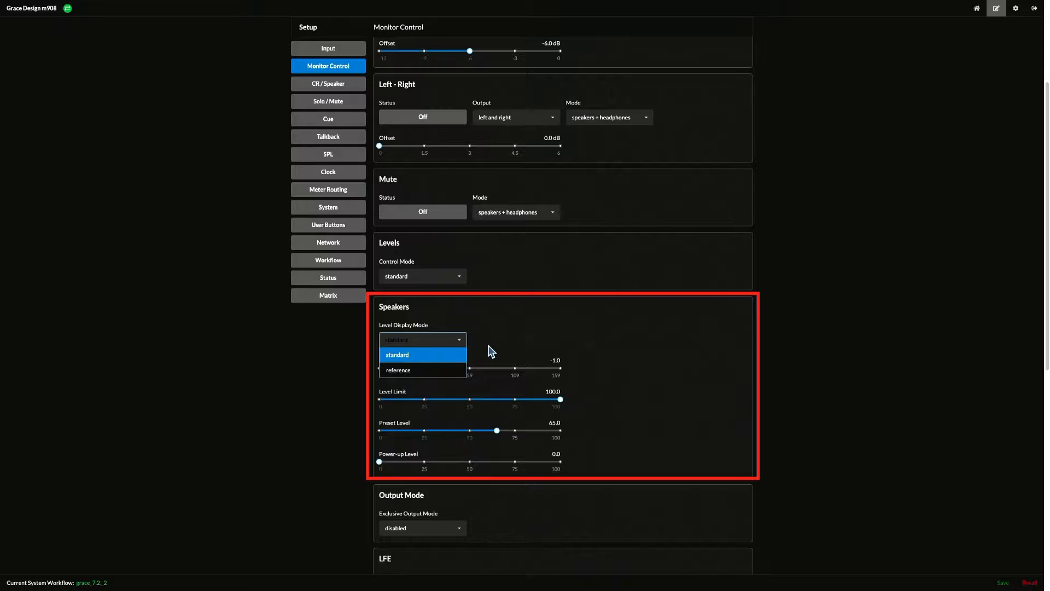
click(395, 354)
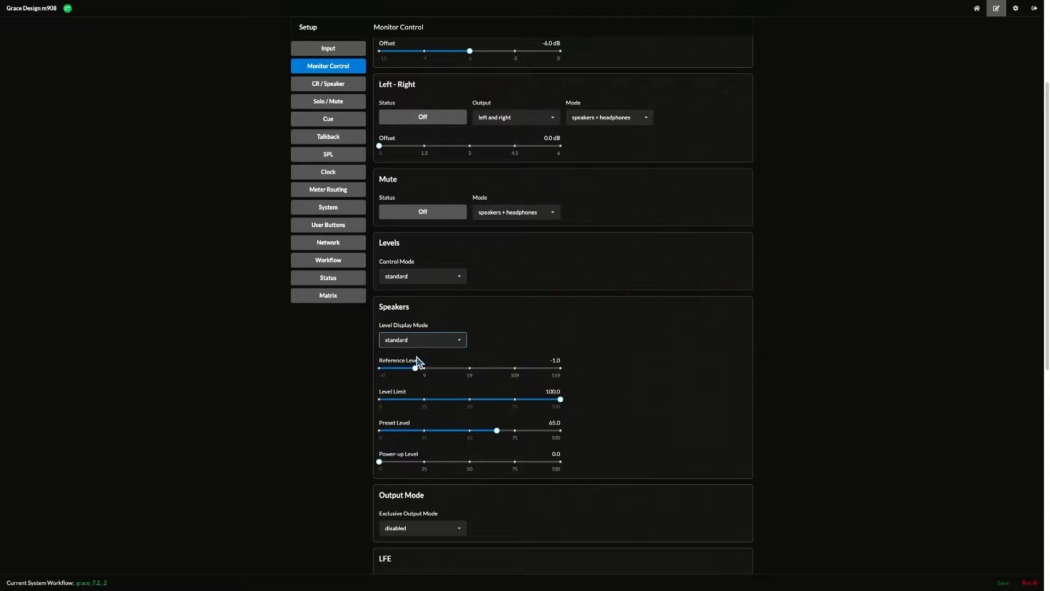
click(976, 7)
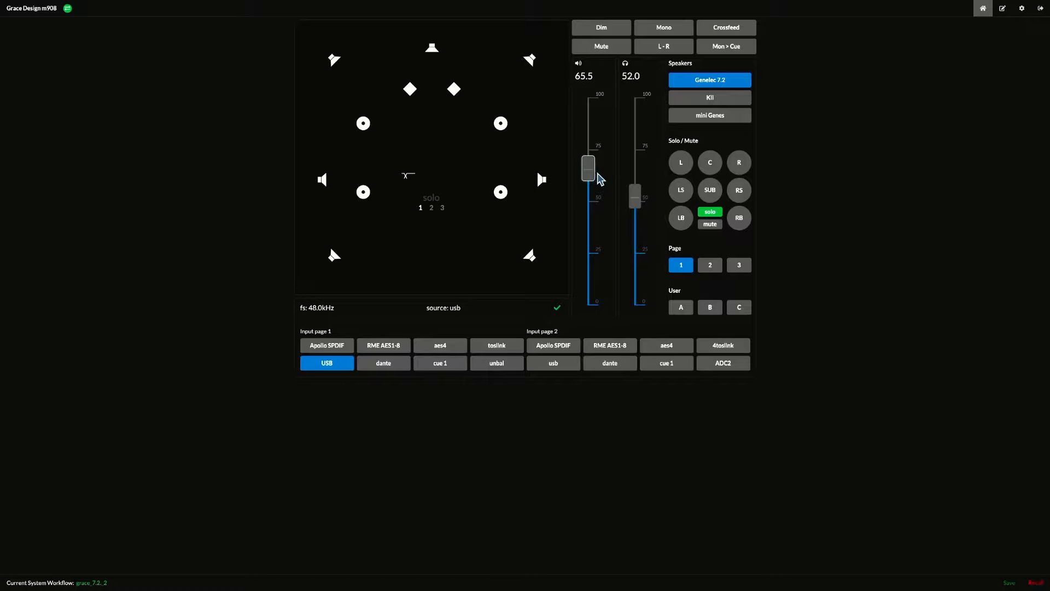
click(996, 8)
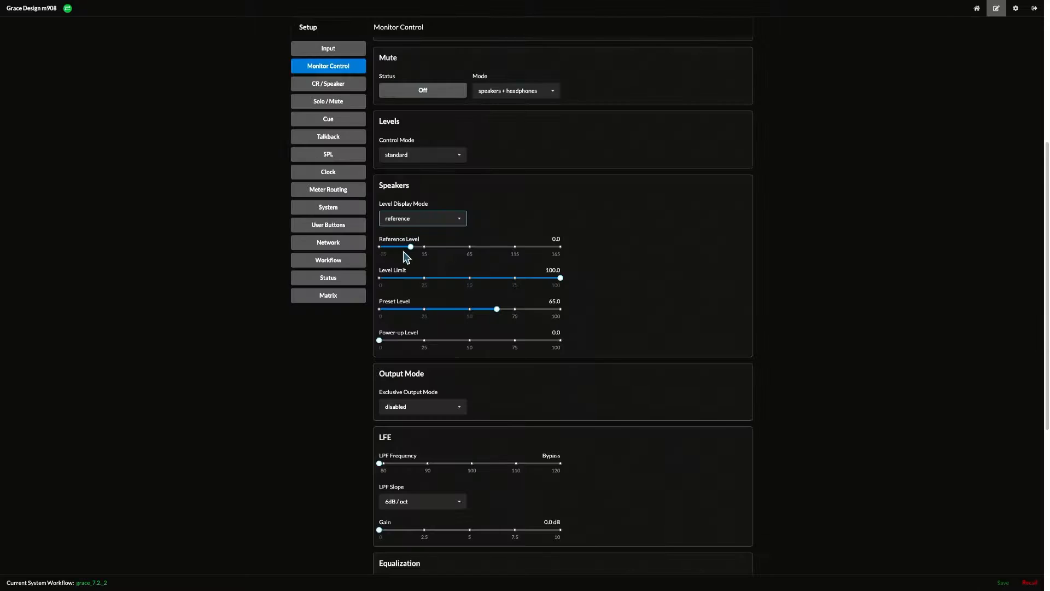
mouse_move(976, 8)
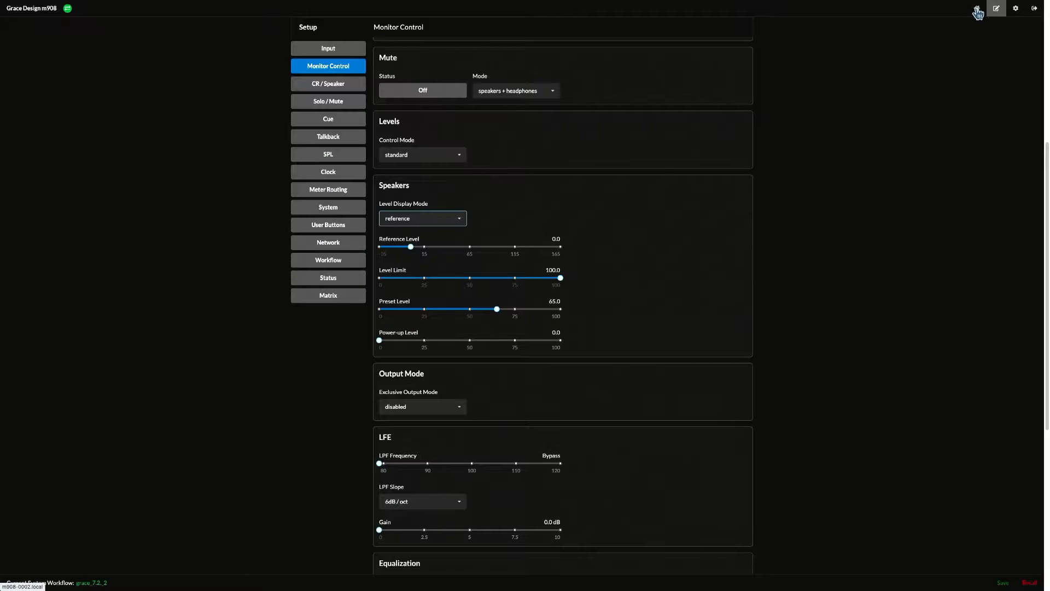
click(982, 8)
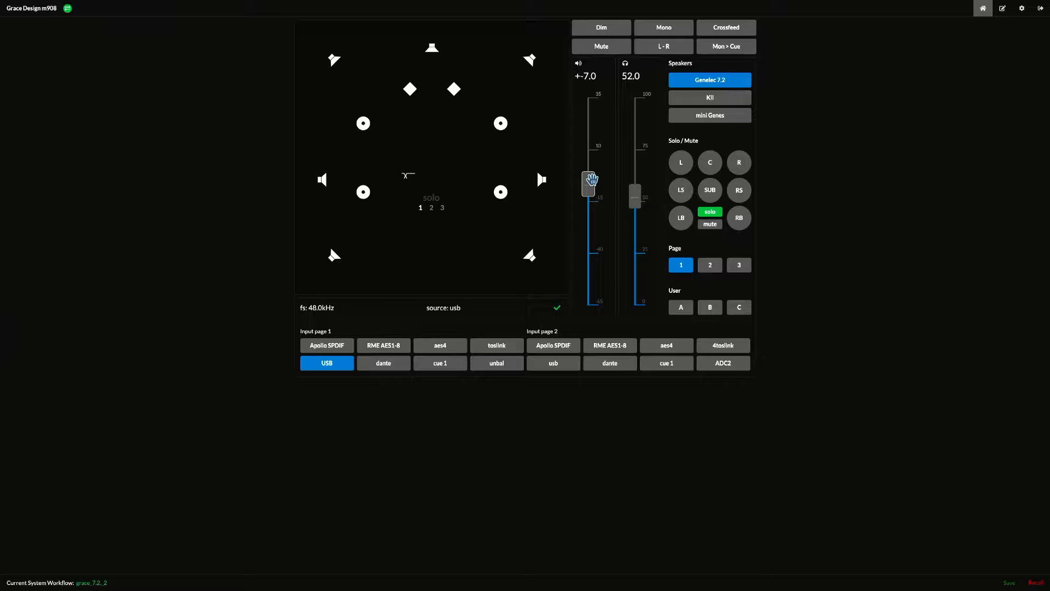
click(995, 8)
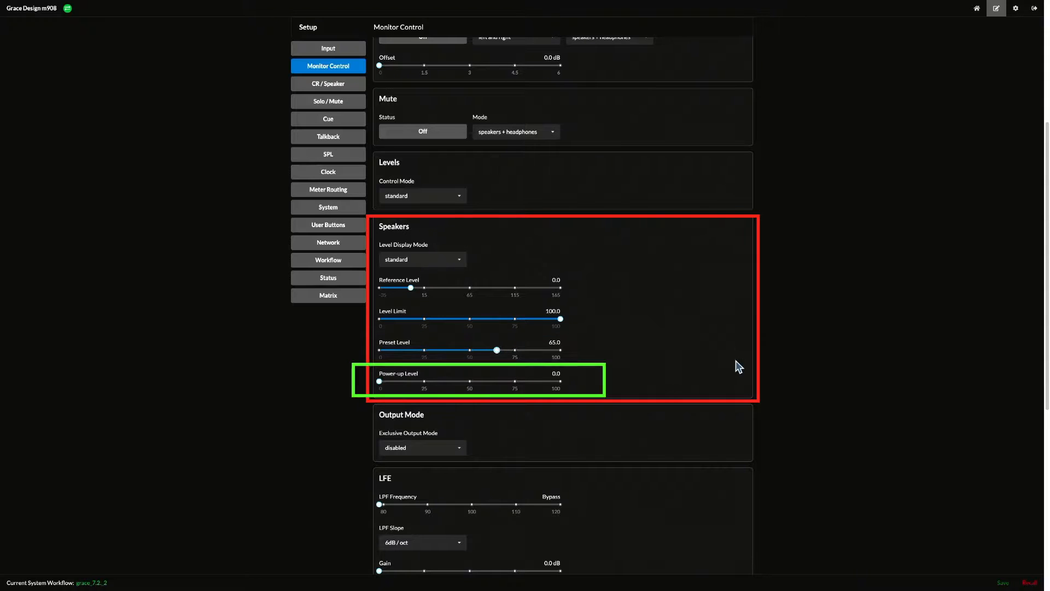
mouse_move(879, 306)
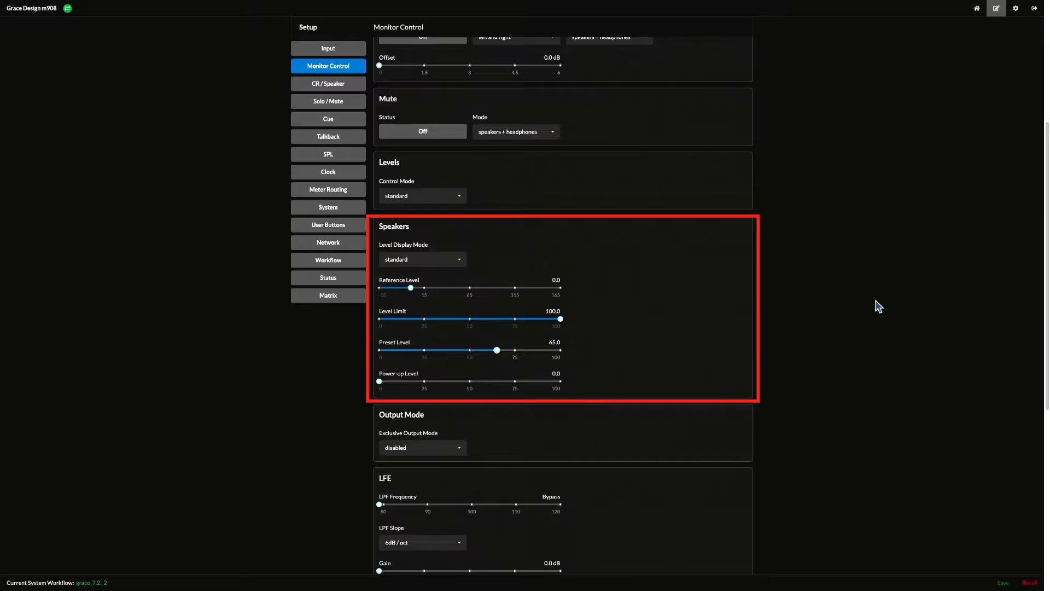
scroll(down, 3)
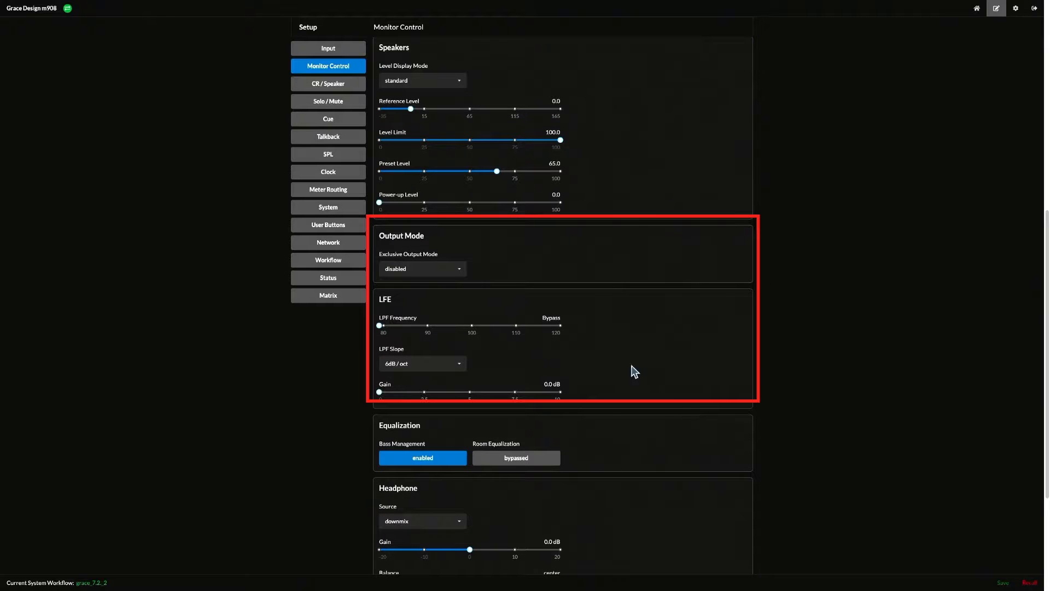
click(423, 269)
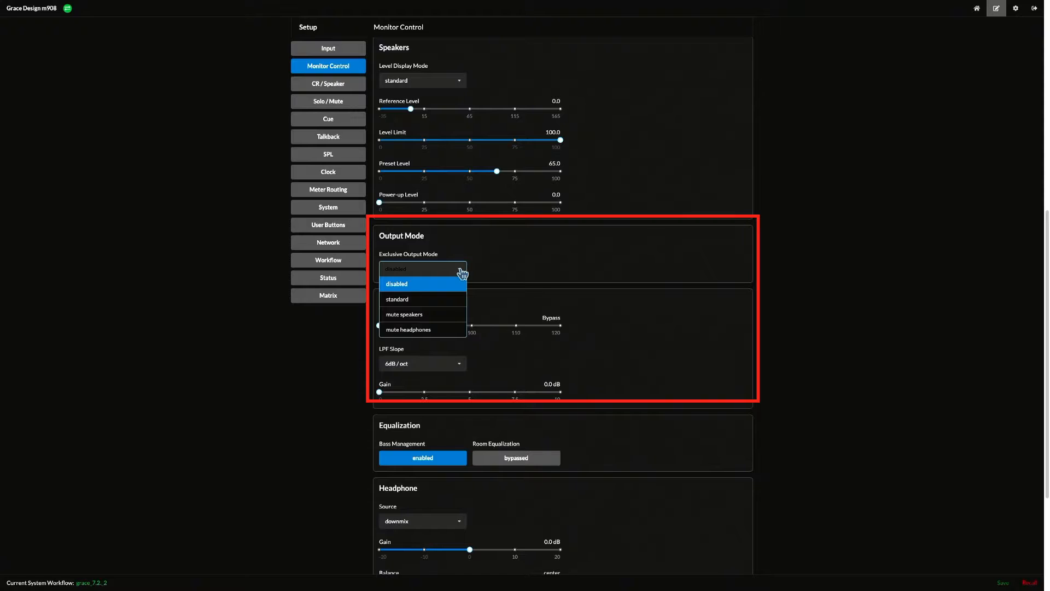
mouse_move(485, 273)
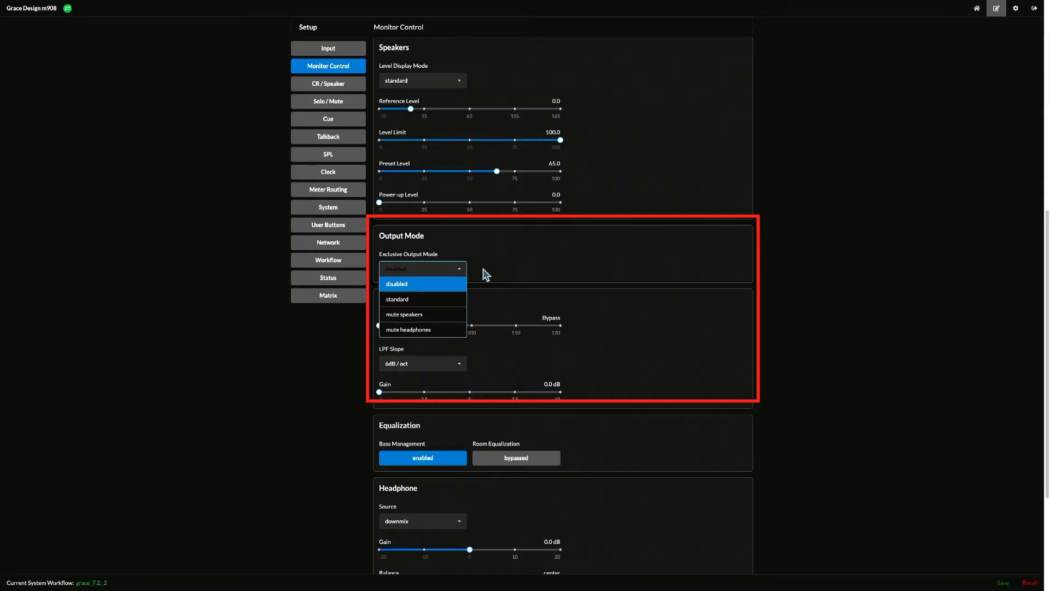
click(396, 283)
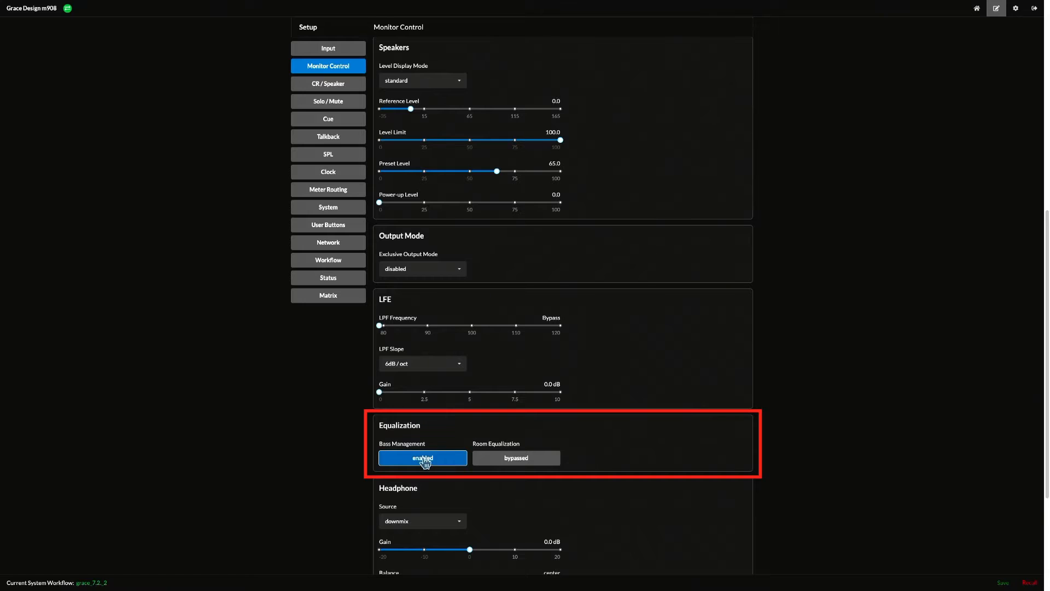
click(515, 457)
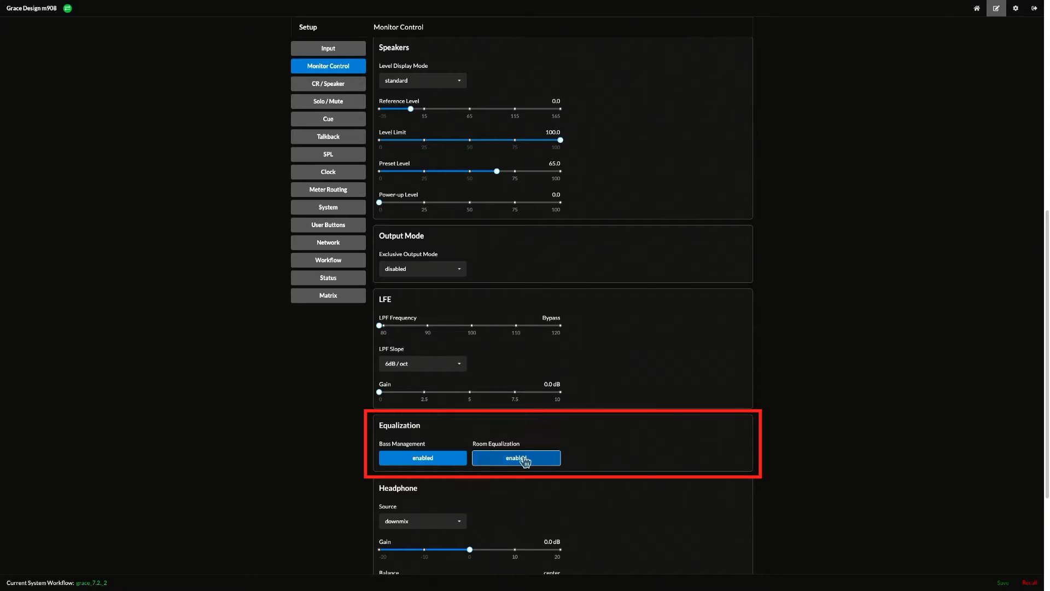
click(515, 457)
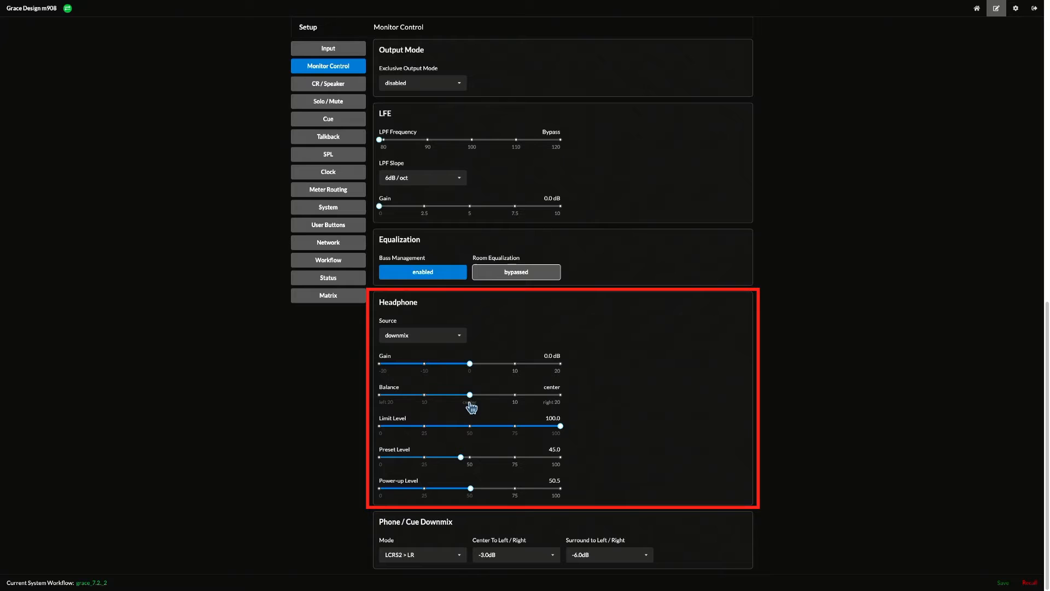
mouse_move(474, 443)
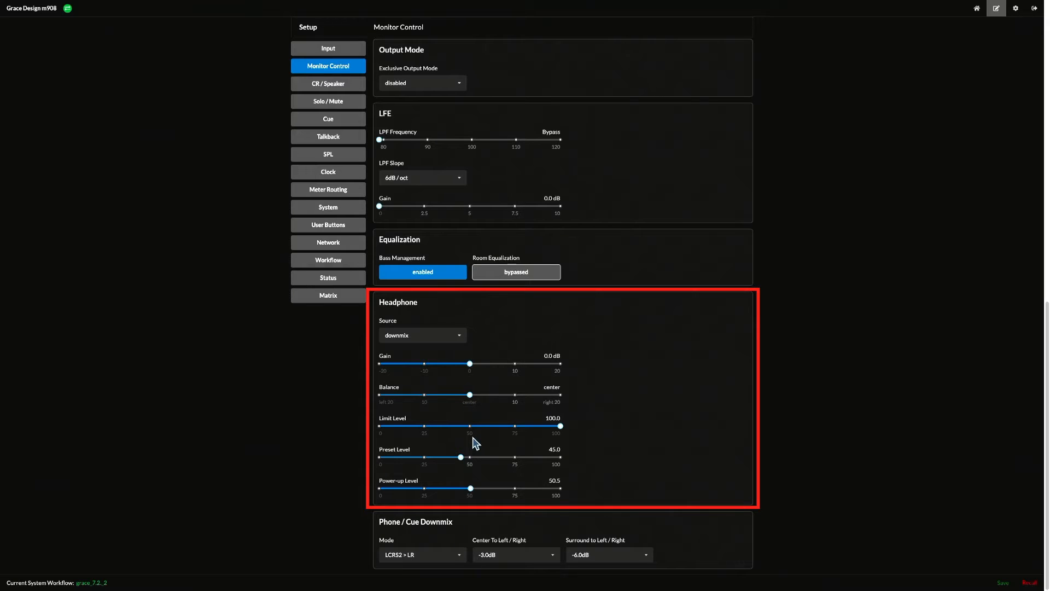
mouse_move(480, 502)
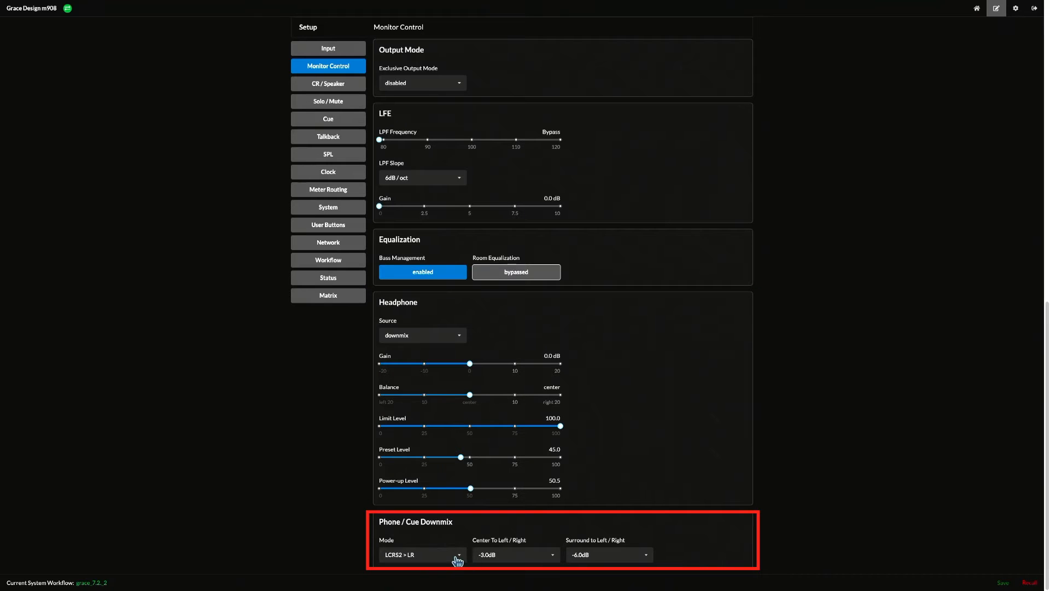
click(423, 554)
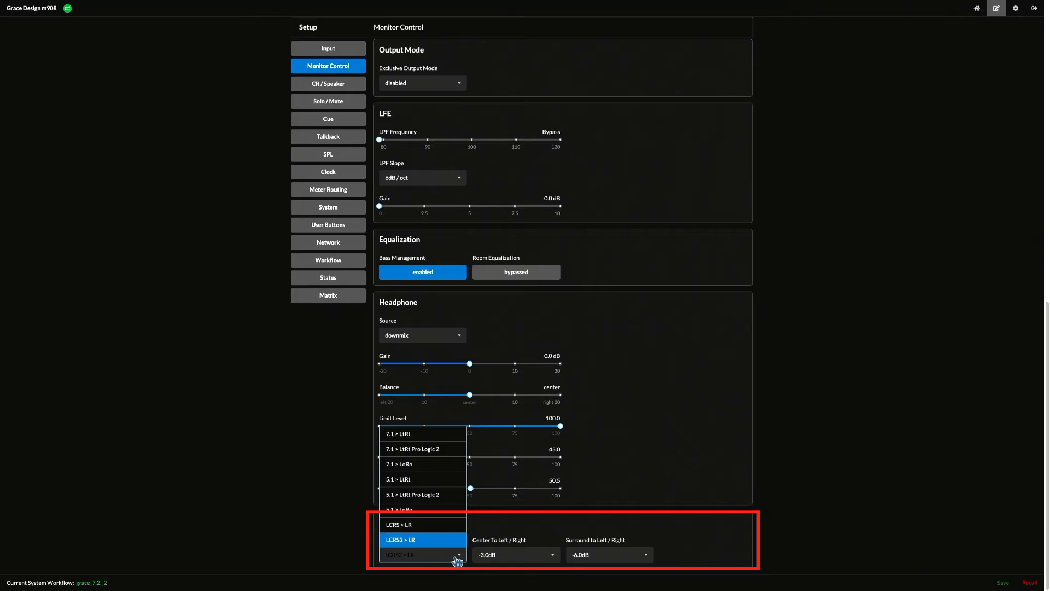
mouse_move(521, 541)
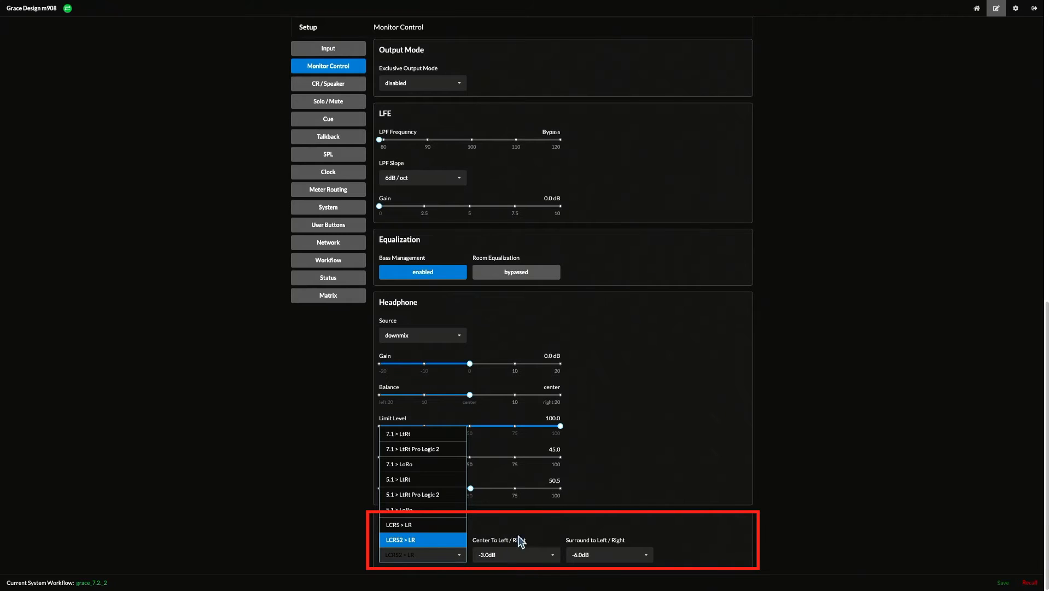
click(513, 553)
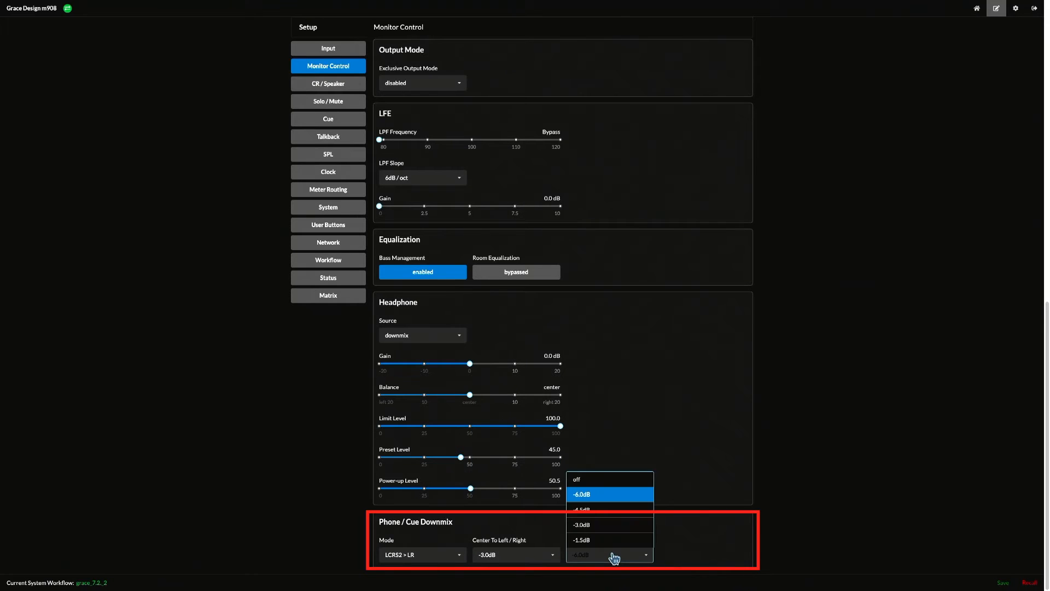
mouse_move(741, 556)
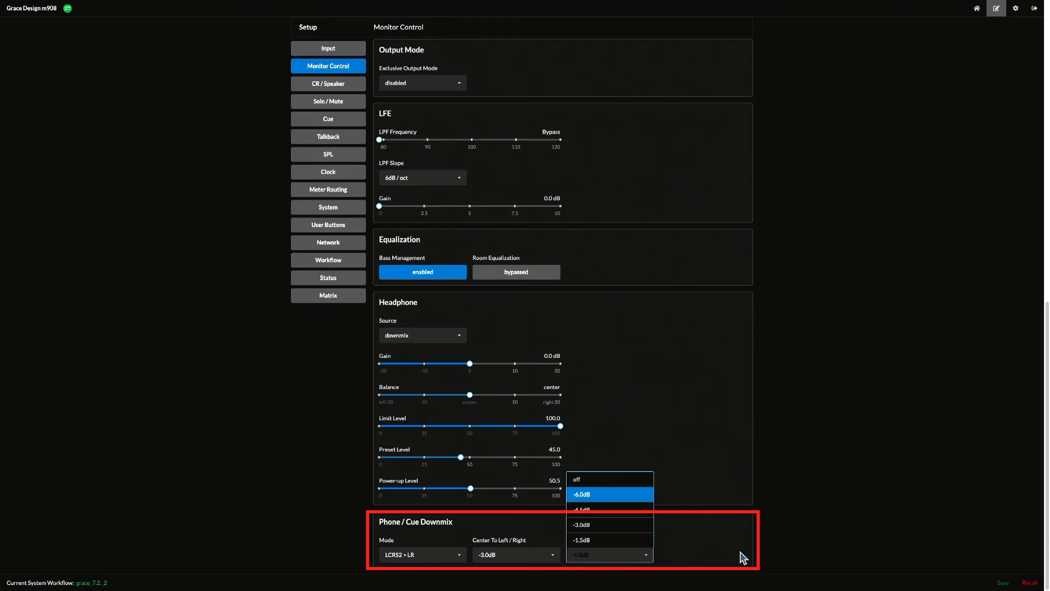
click(580, 493)
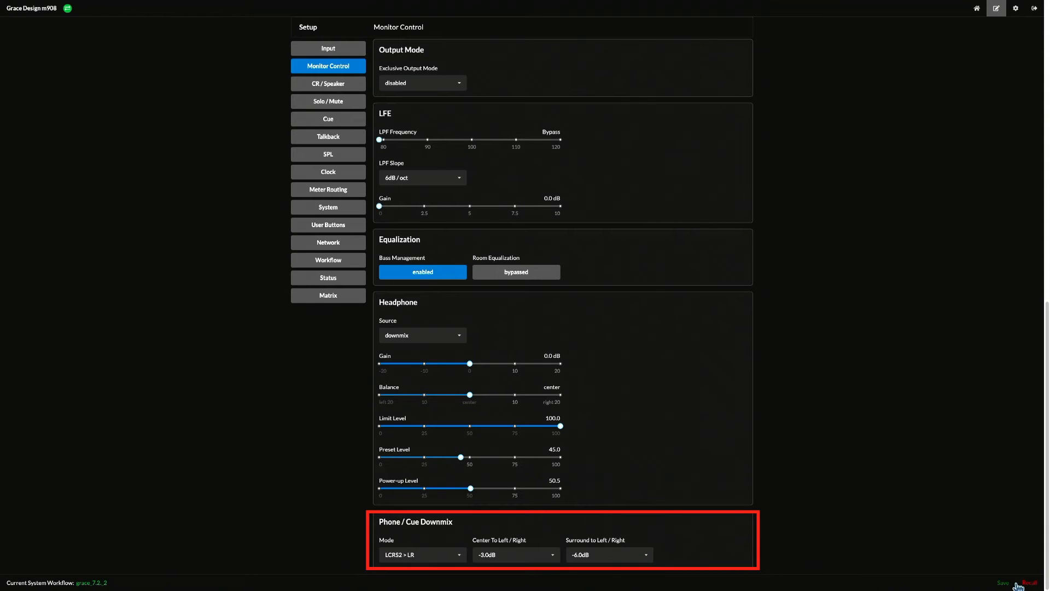
Save the Monitor Control settings to the current system workflow and confirm
click(1003, 582)
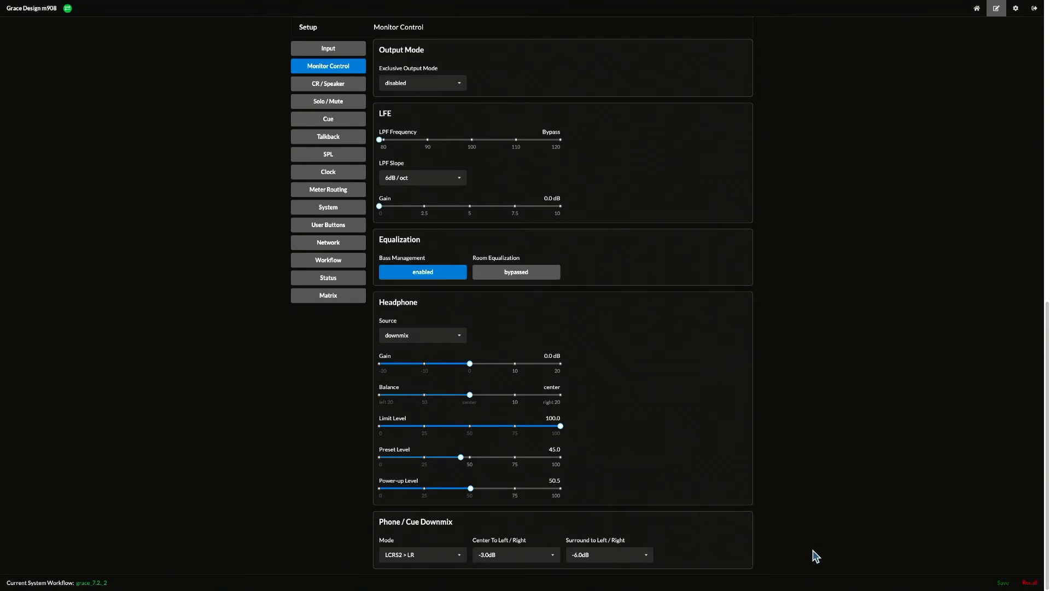
click(1003, 582)
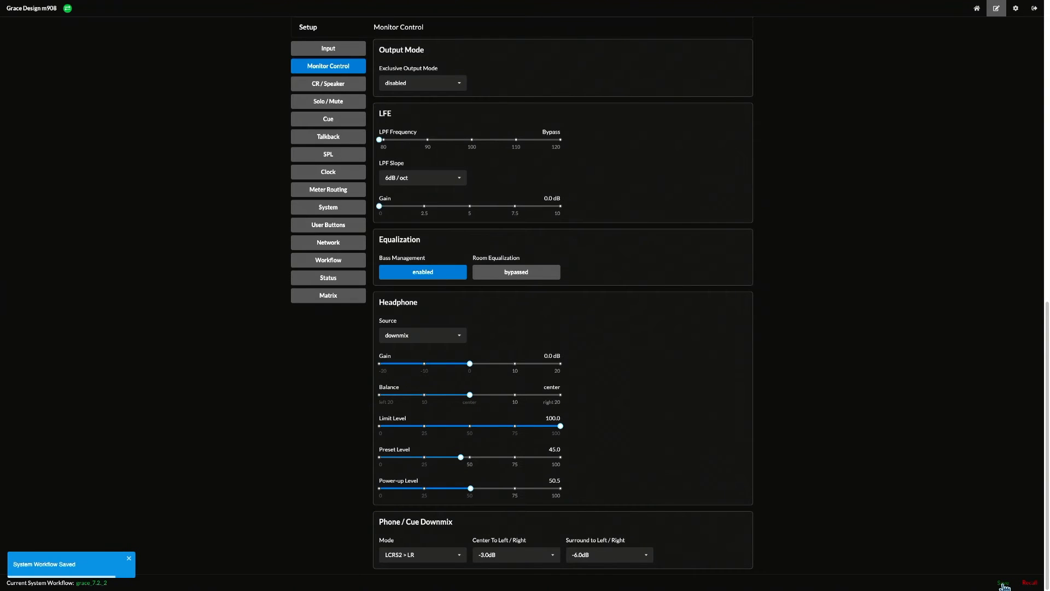